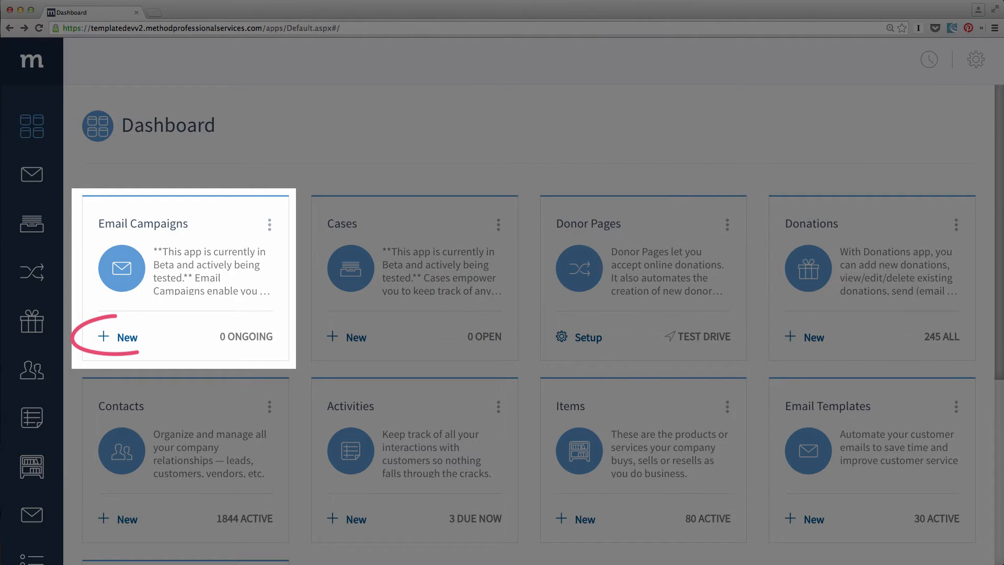
Start a new email campaign from the Email Campaigns card on the dashboard.
click(126, 337)
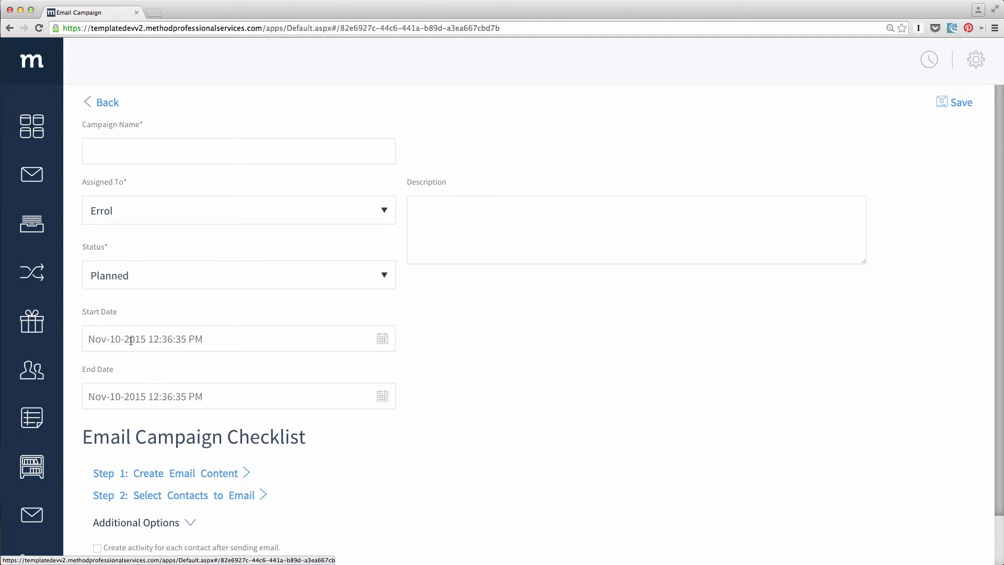
Name the campaign 'California Fun Times Event' and keep Errol as the assignee.
click(239, 151)
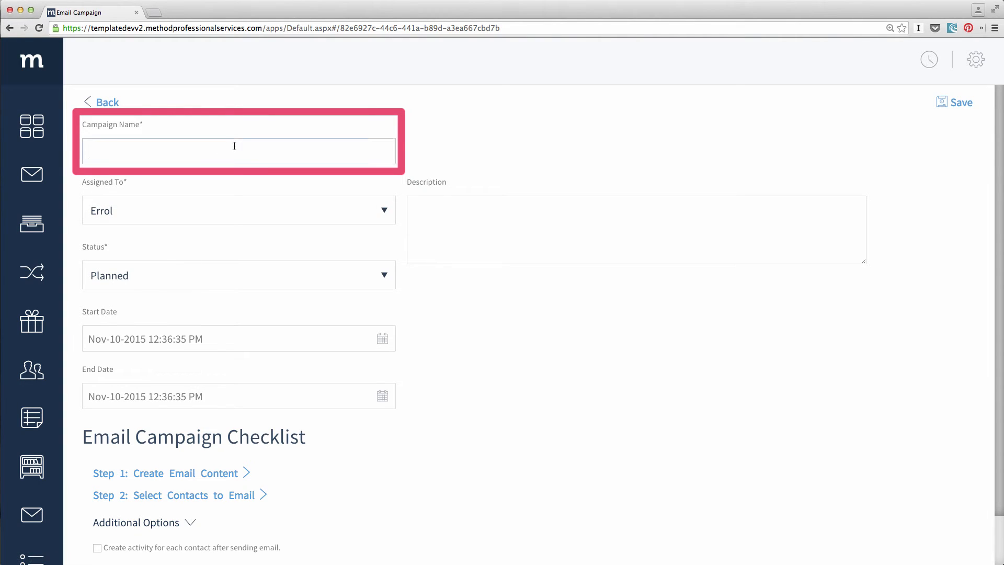
text(California)
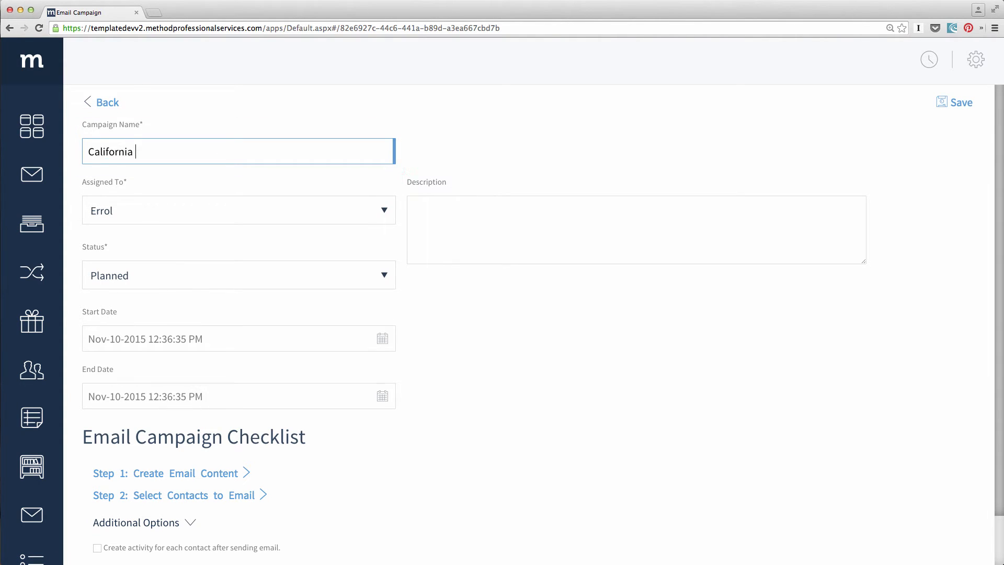
text(Fun Times Event)
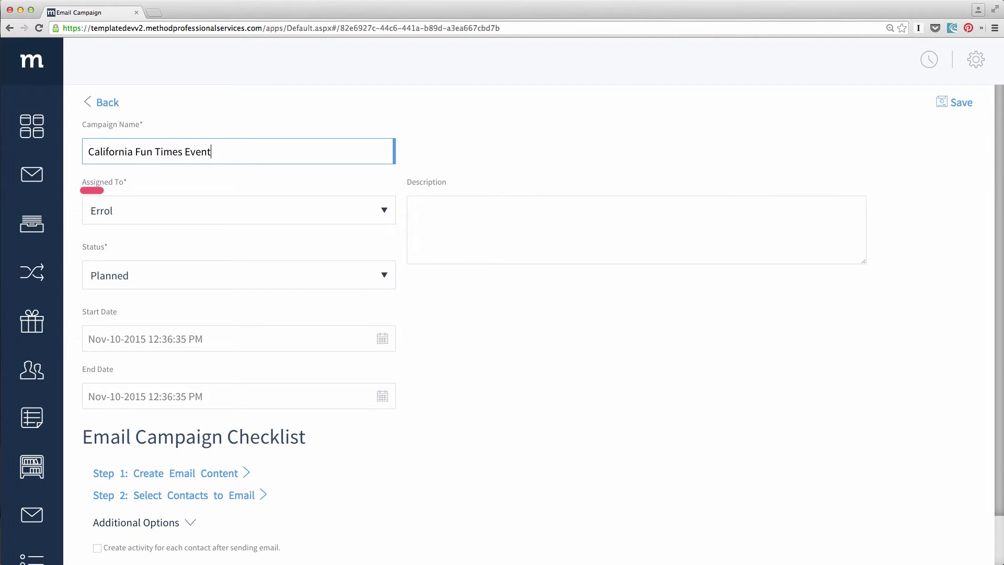
click(384, 210)
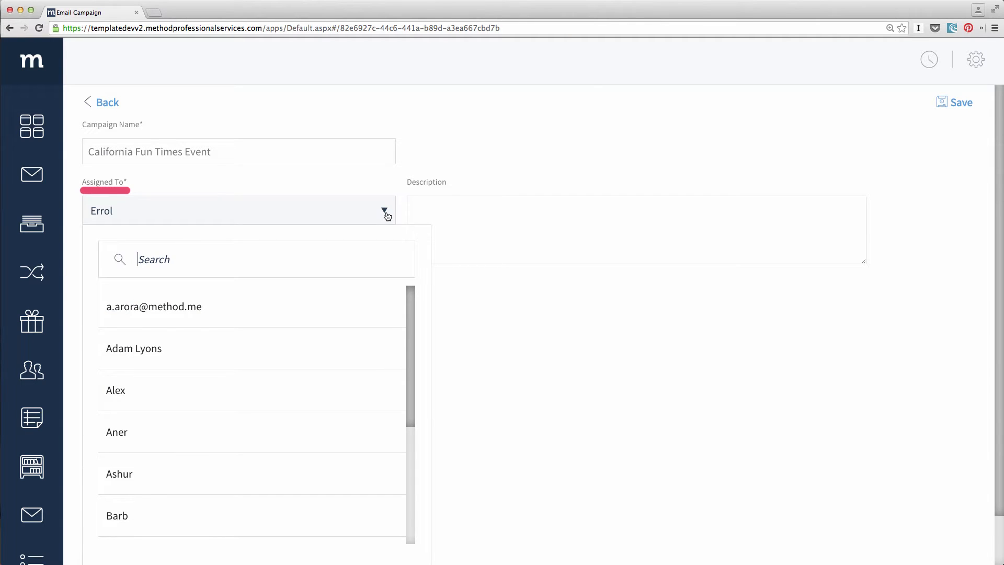
click(384, 212)
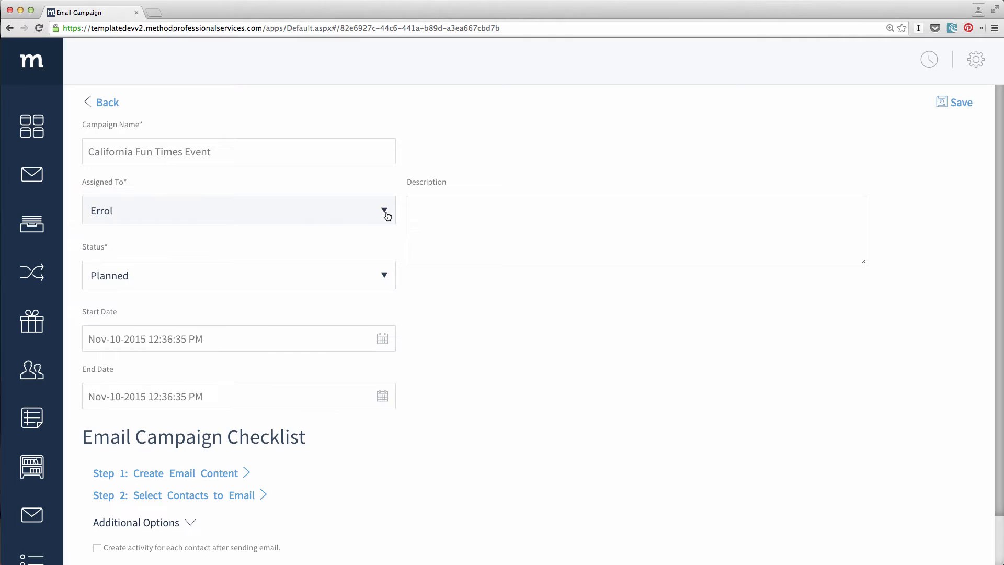
Describe it as 'Invite our customers to an appreciation event in California.' with end date Nov-13-2015.
text(Invite our customers to an appreciation event in California.)
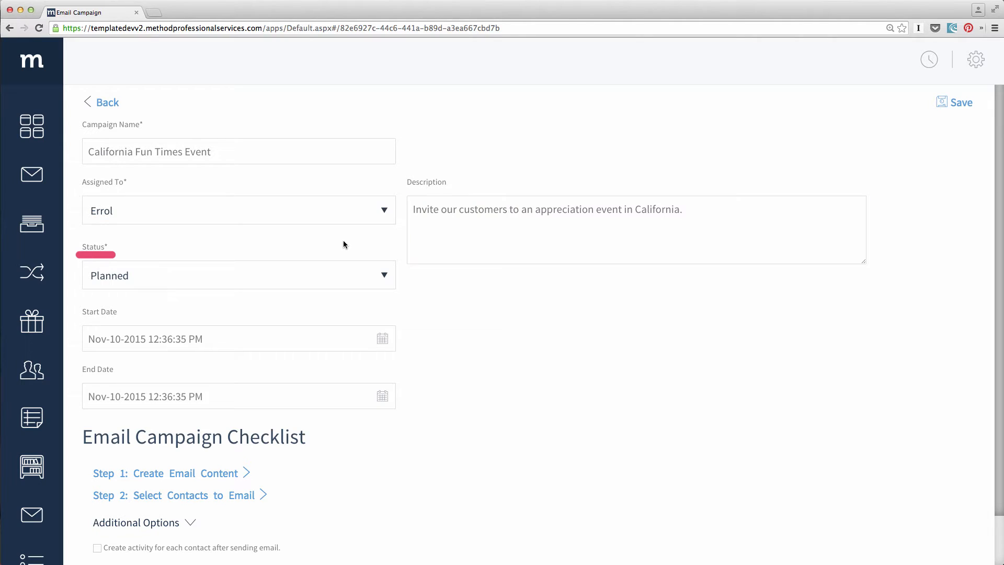
click(384, 275)
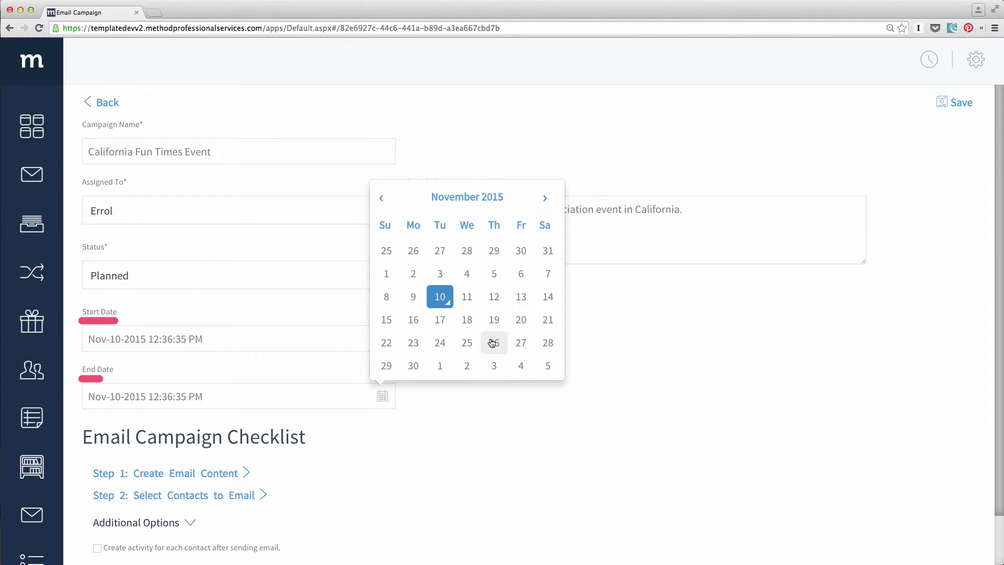
click(521, 297)
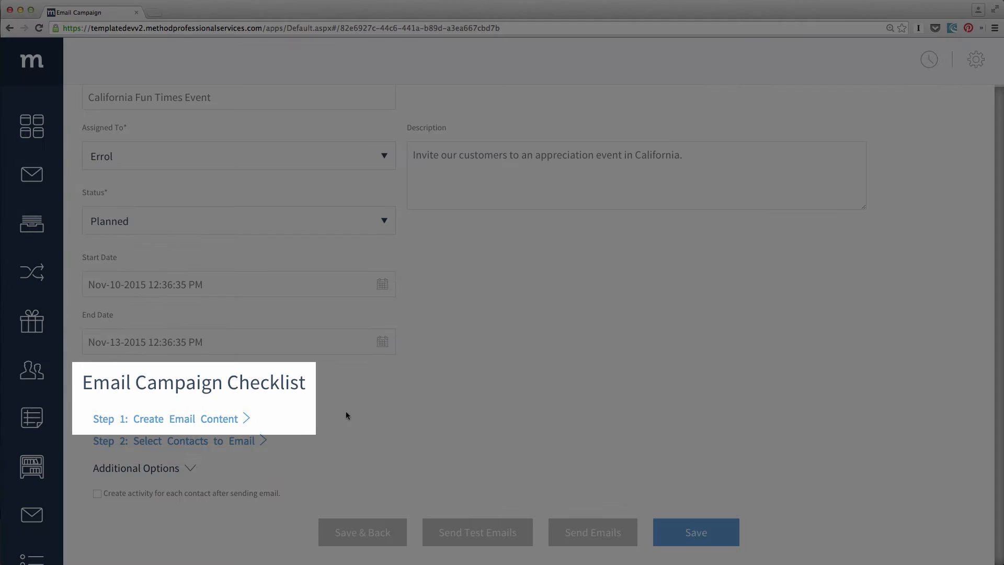
Begin Step 1, creating the campaign's email content with a new template.
click(167, 418)
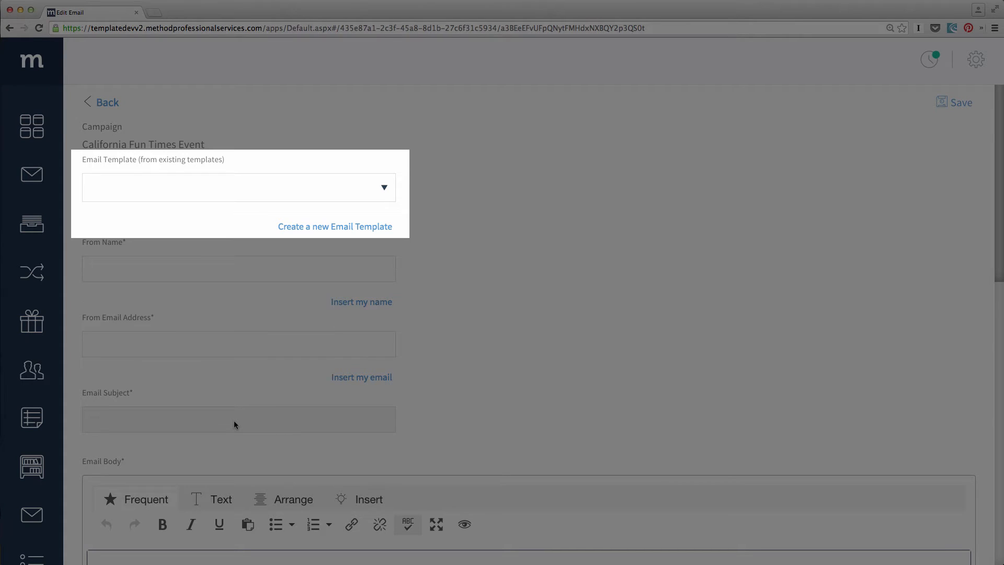
mouse_move(403, 414)
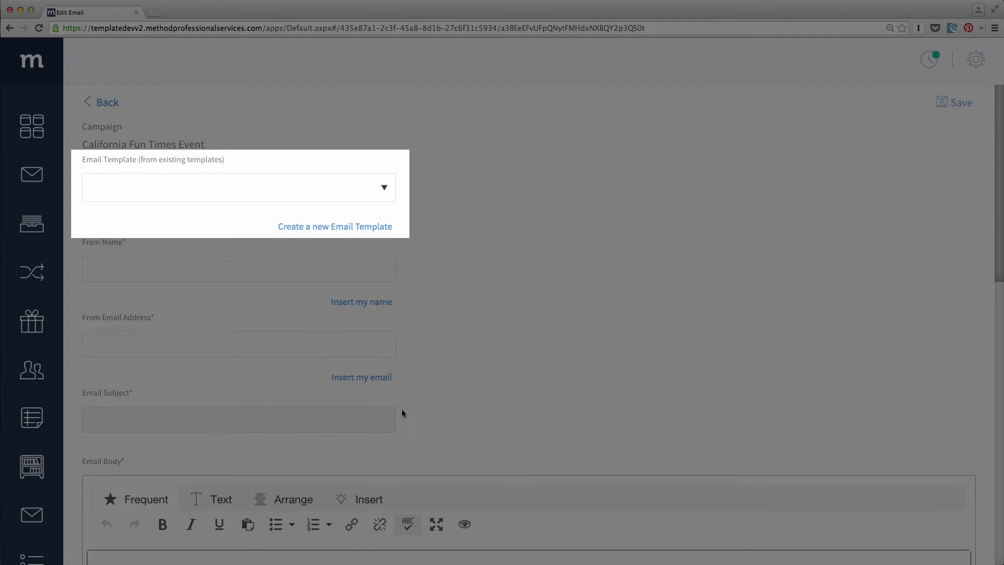
mouse_move(389, 230)
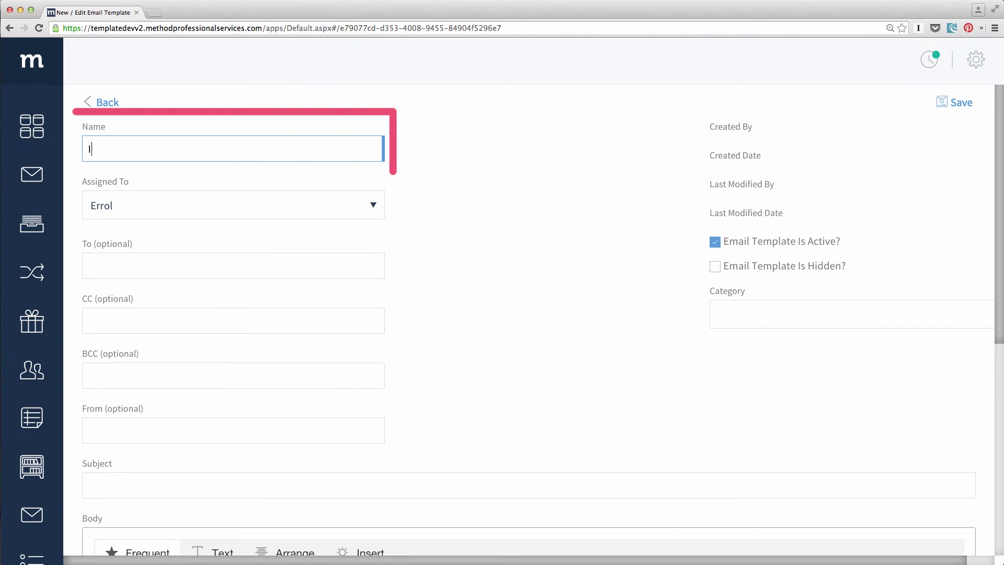
Name the template 'Invitation to Event' with subject 'You are invited to our Event!'.
text(Invitation to Even)
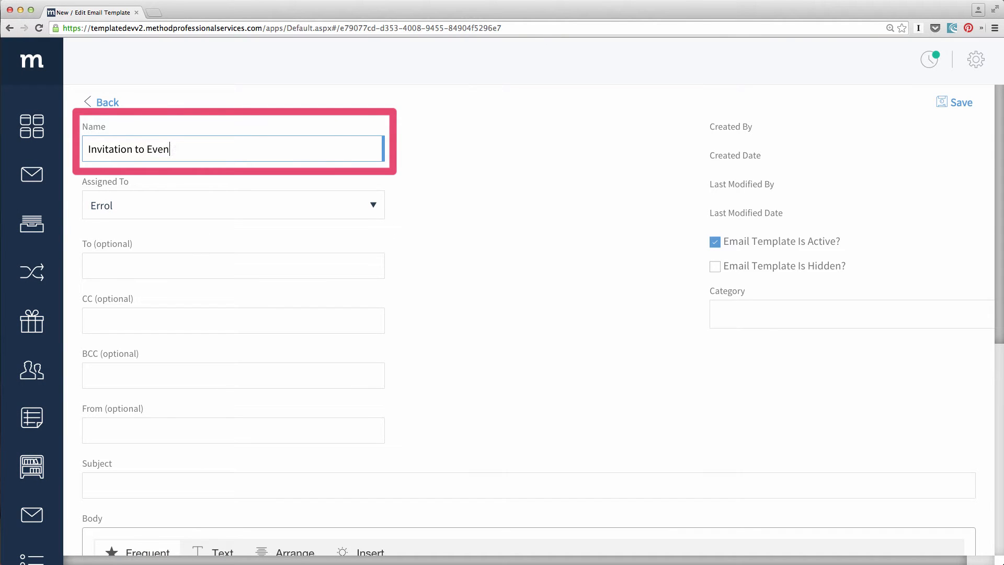
text(t)
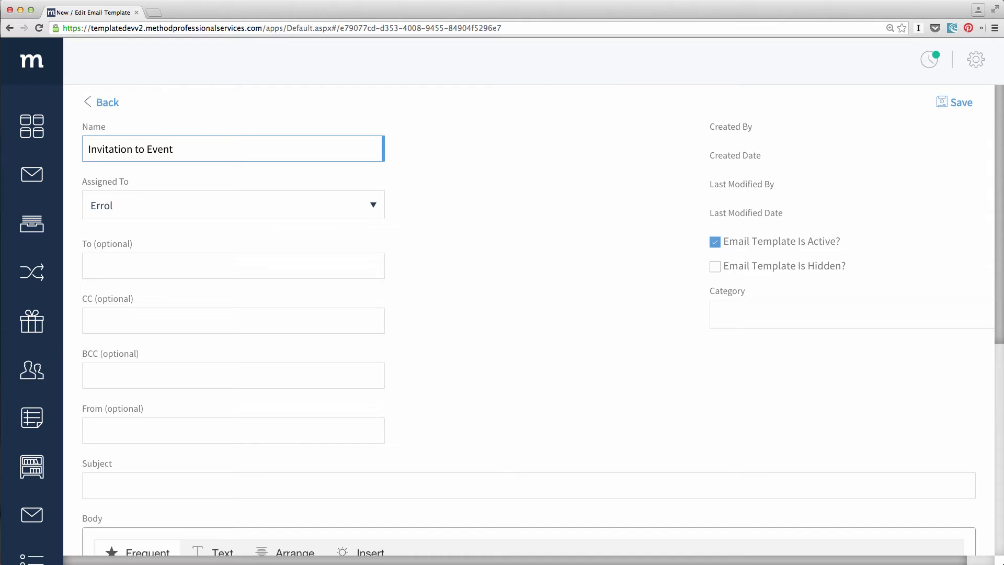
scroll(down, 3)
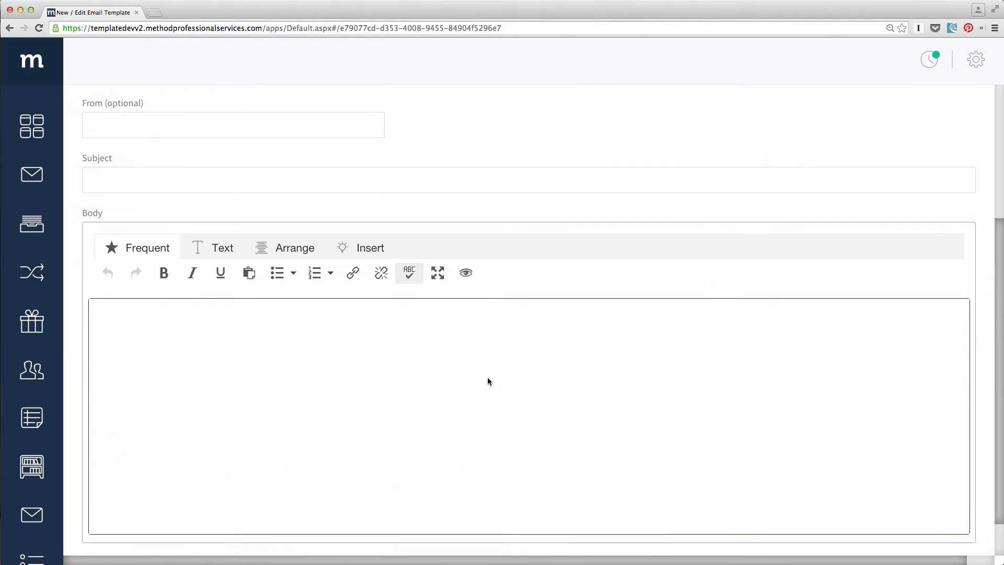
text(You)
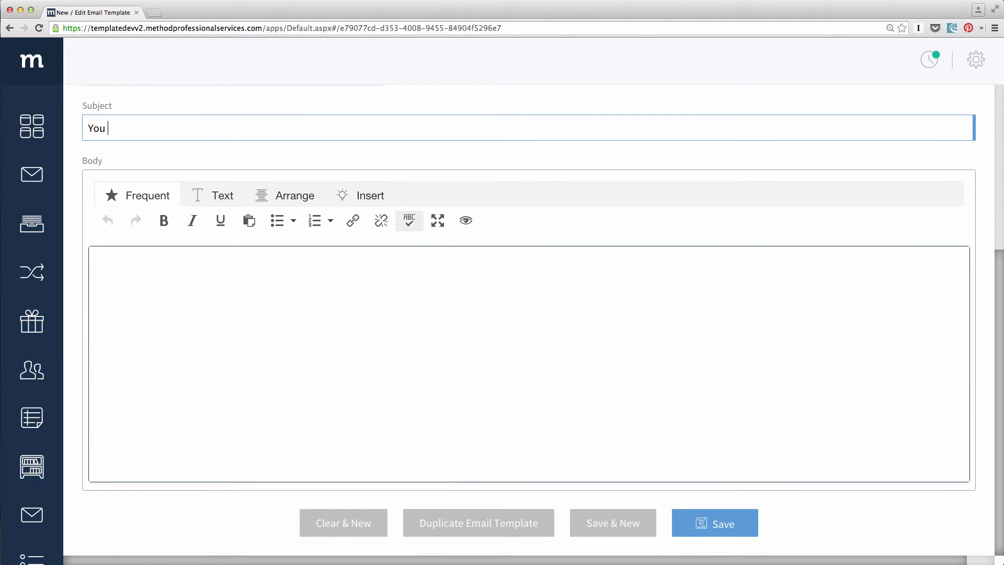
text(are invited to our)
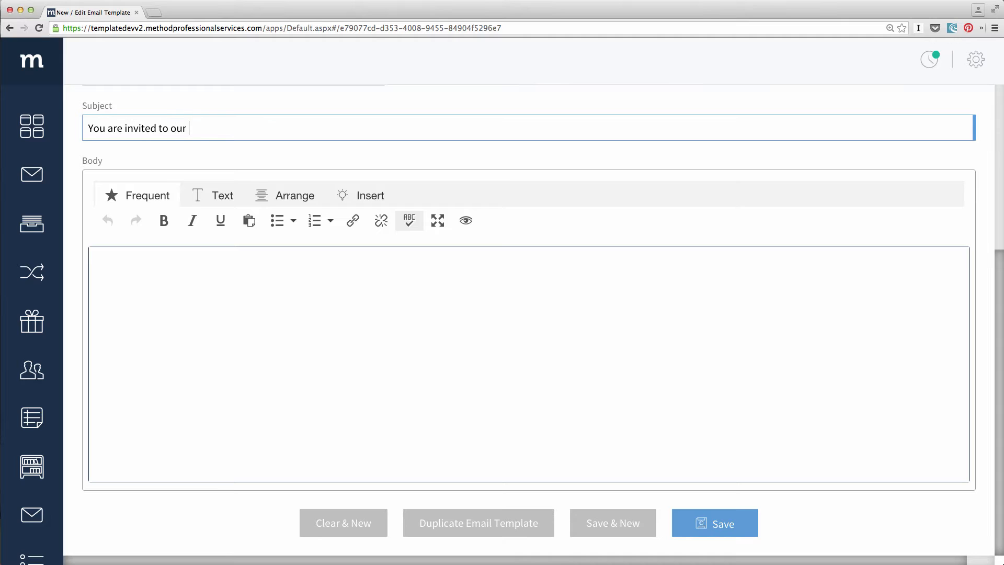
text(Event!)
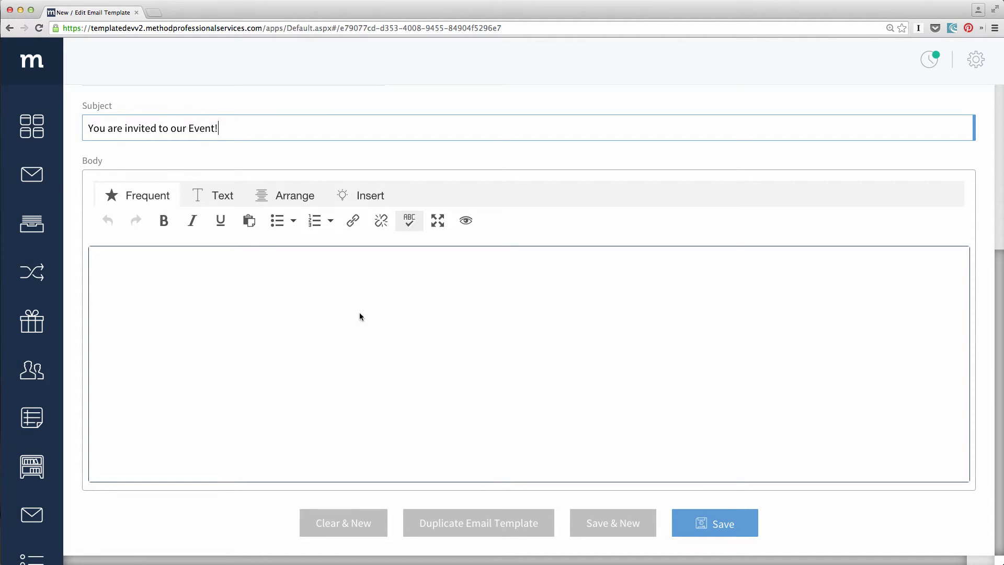
Write the body: 'Dear Contacts.FirstName' greeting, appreciation event invitation for Friday at 8pm, and save the template.
text(Dear Con)
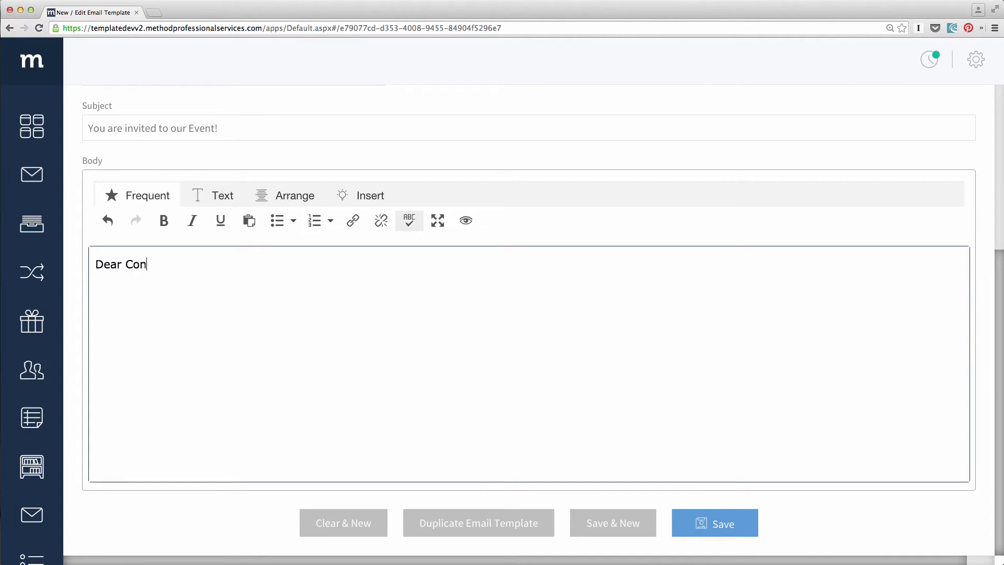
text(tacts.FirstName,)
text(Thank you so much for)
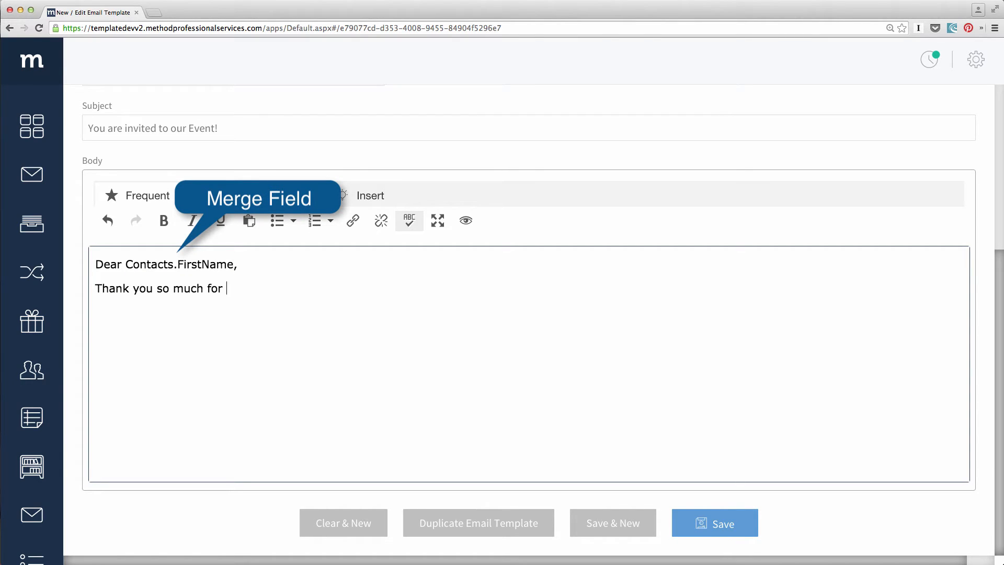
text(your support. You are an invited to an)
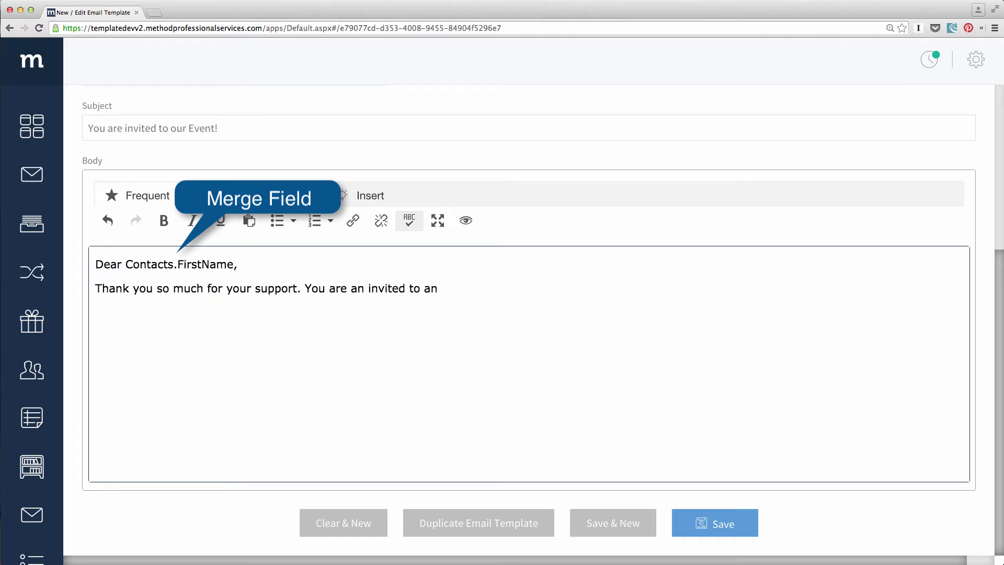
text(appreciation event this Friday at)
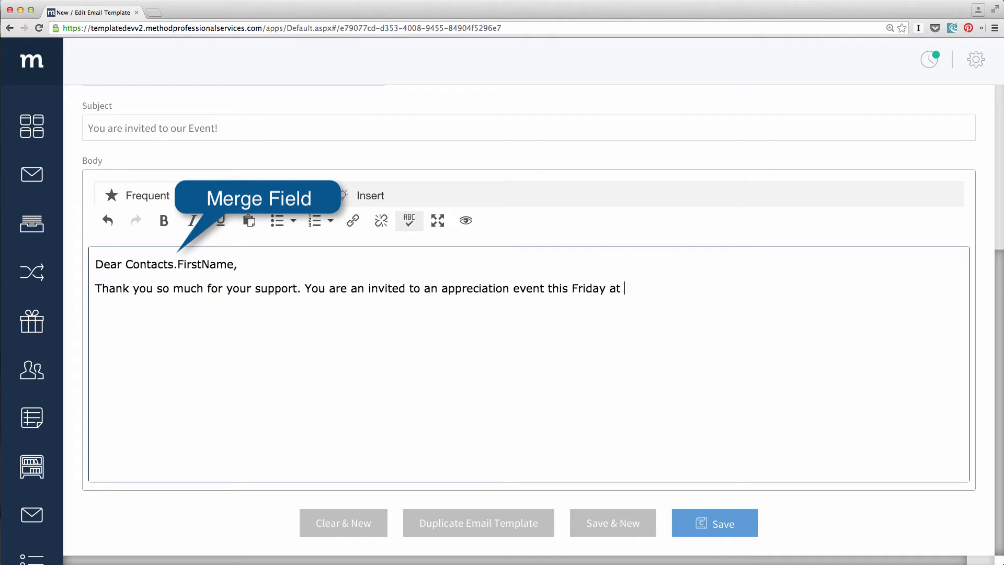
text(8pm.)
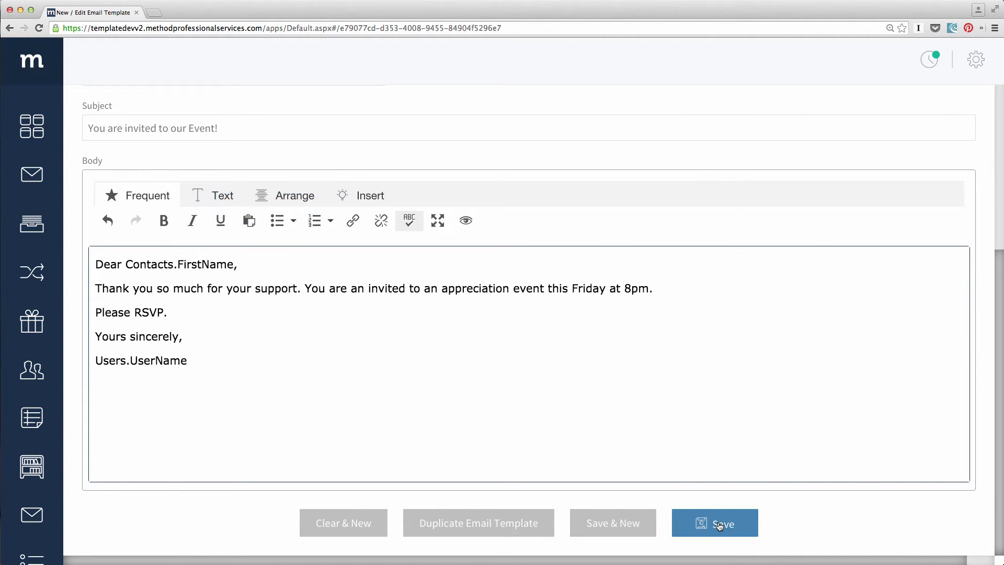
click(714, 523)
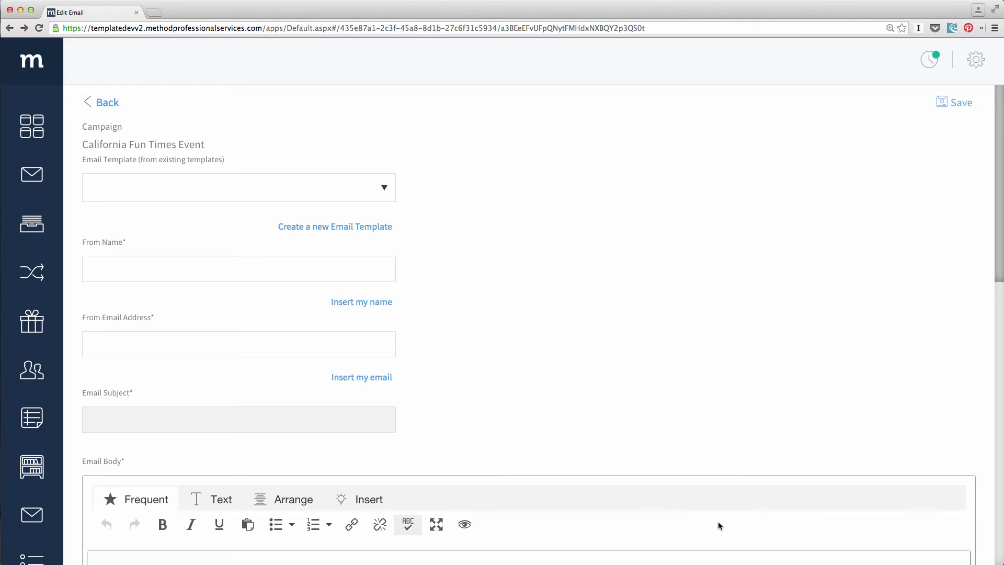
Pick the 'Invitation to Event' template and insert my own name and email as sender.
click(384, 188)
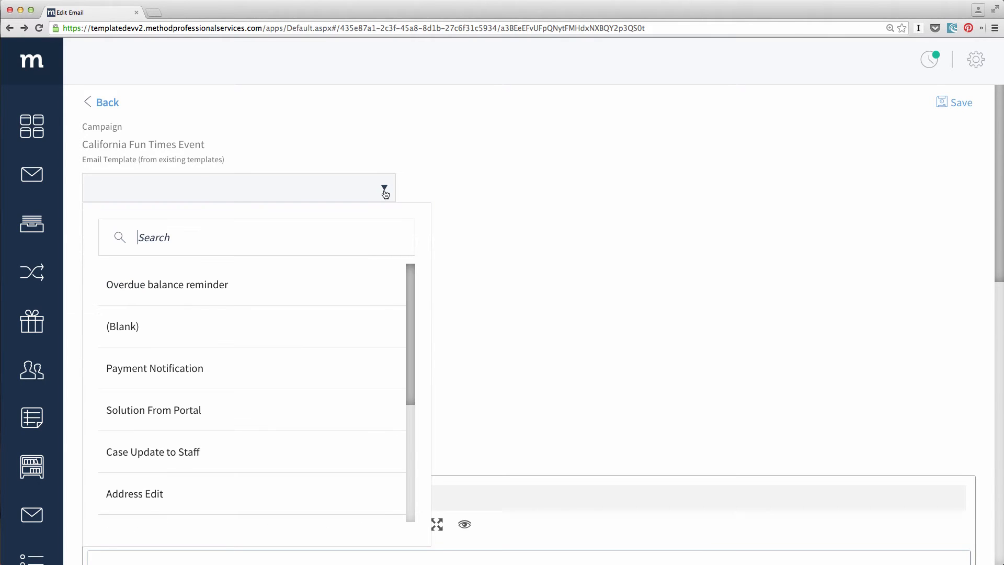
text(event)
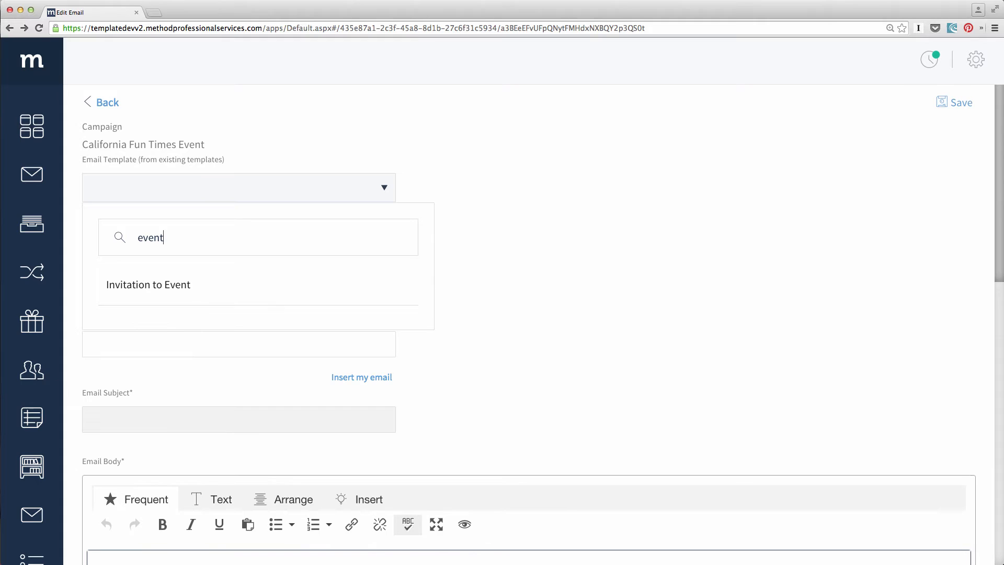
click(148, 284)
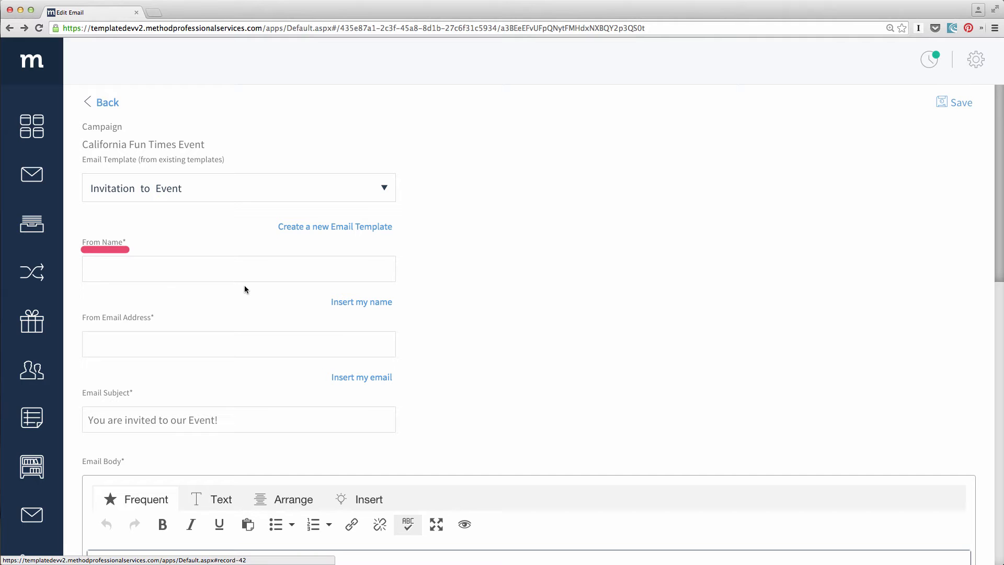
mouse_move(379, 310)
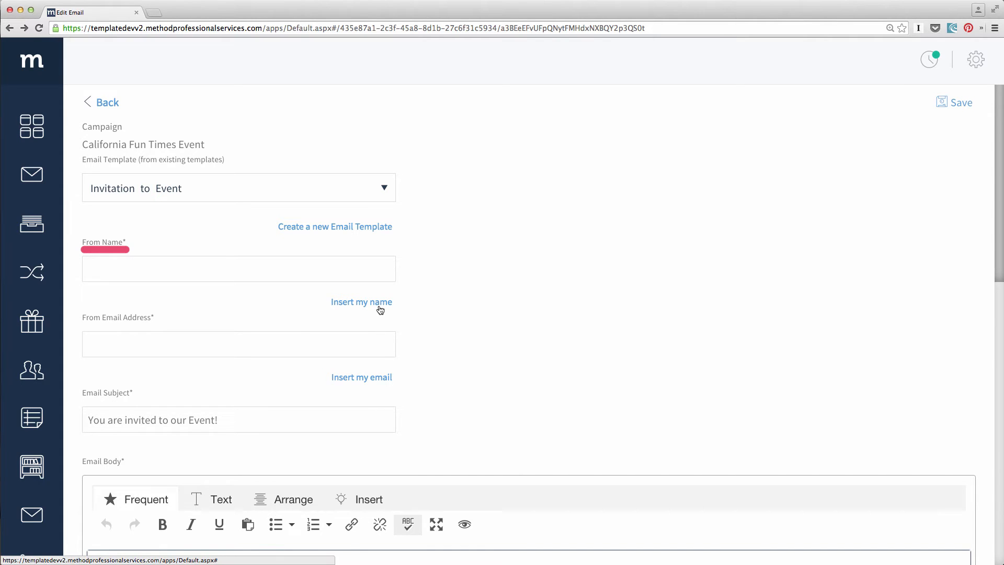
click(361, 301)
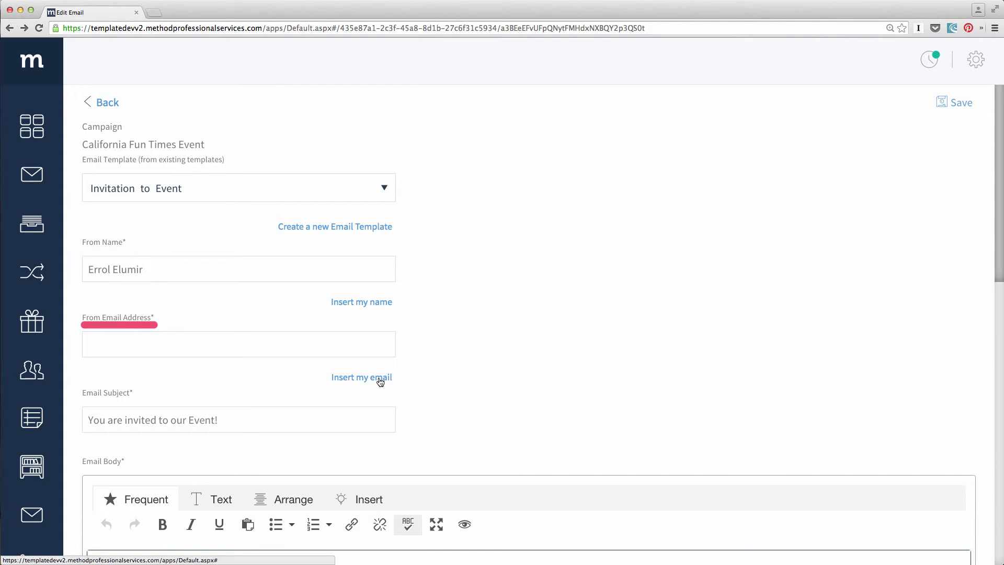
click(360, 377)
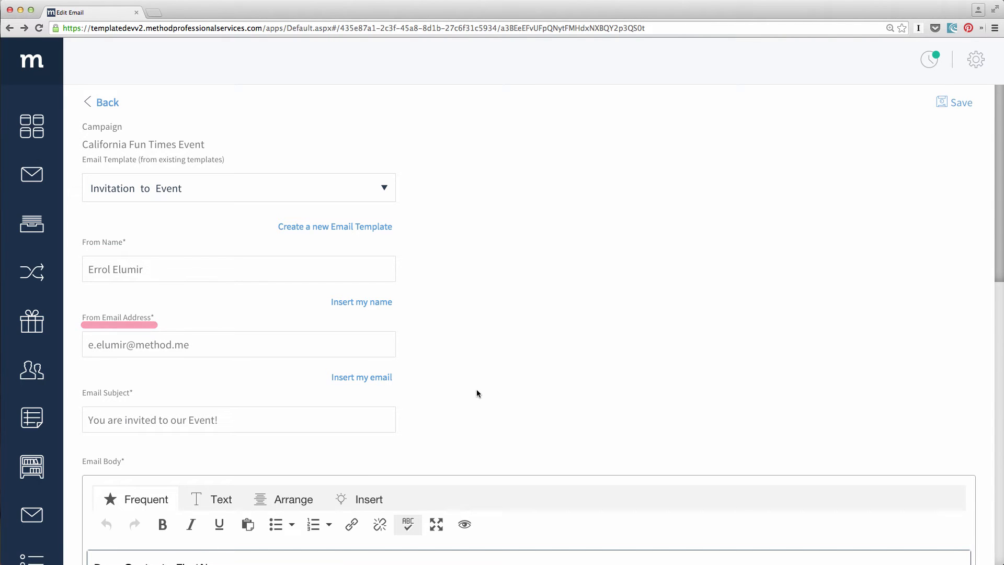
scroll(down, 3)
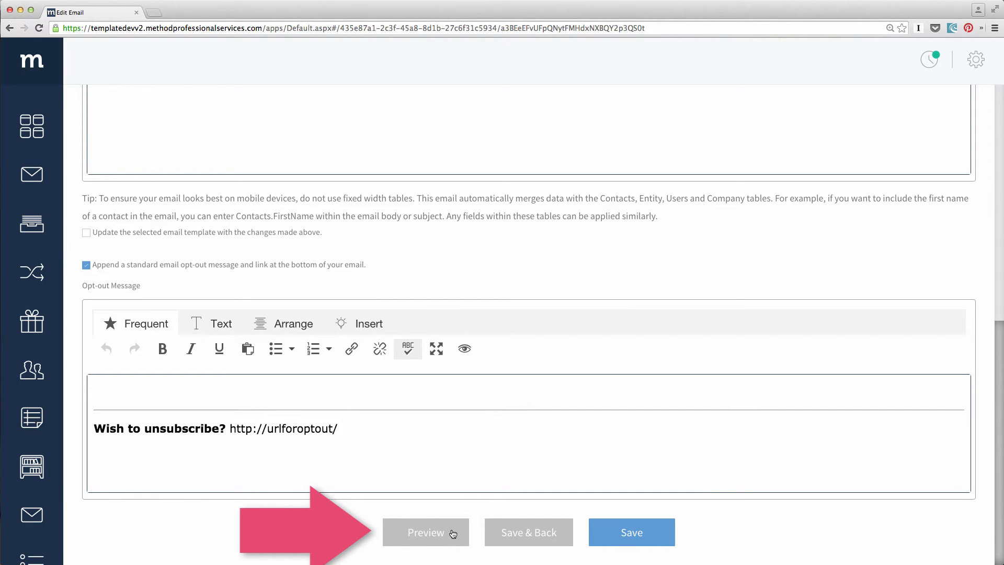
Check the invitation's mobile email preview and return to the campaign.
click(426, 533)
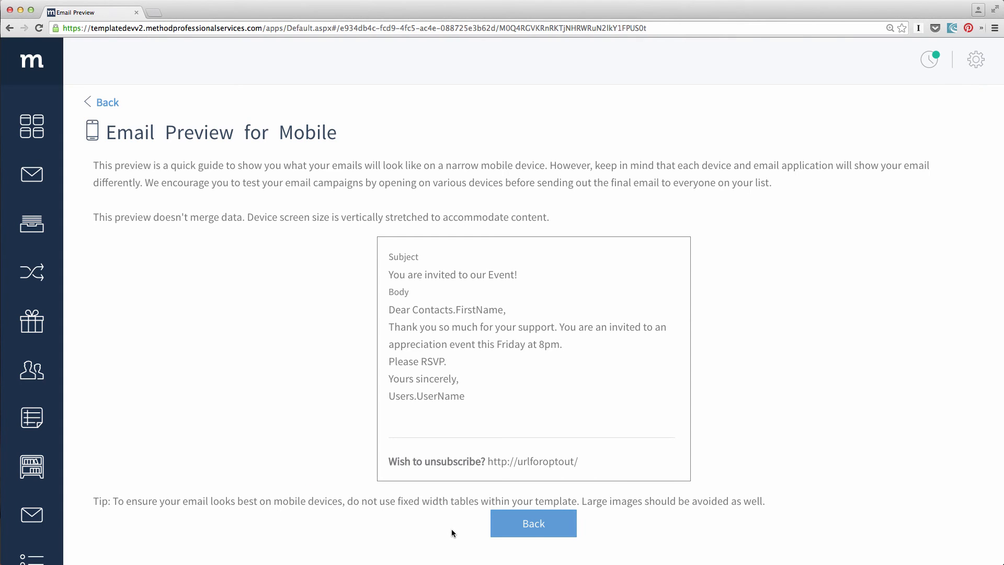
click(532, 523)
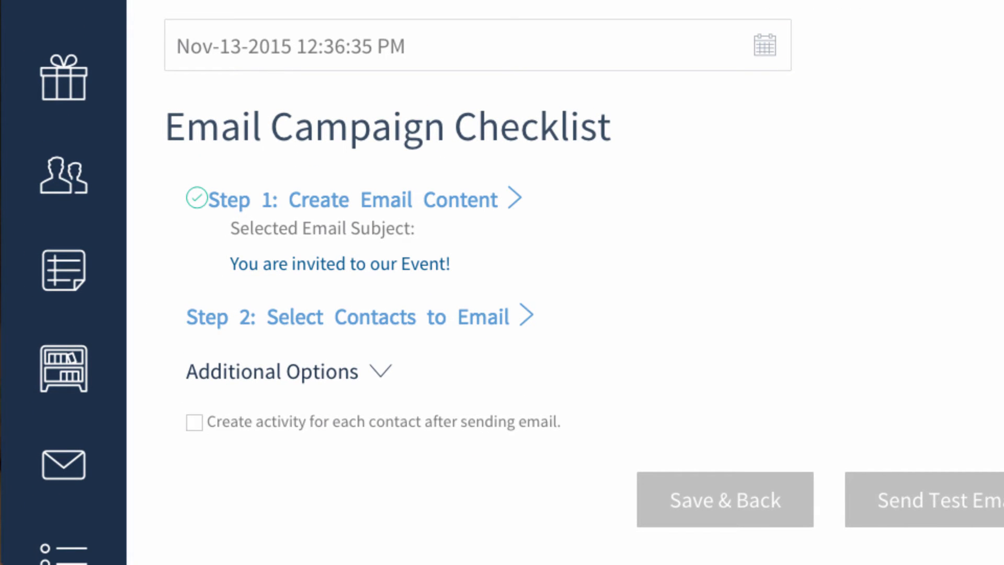
mouse_move(498, 329)
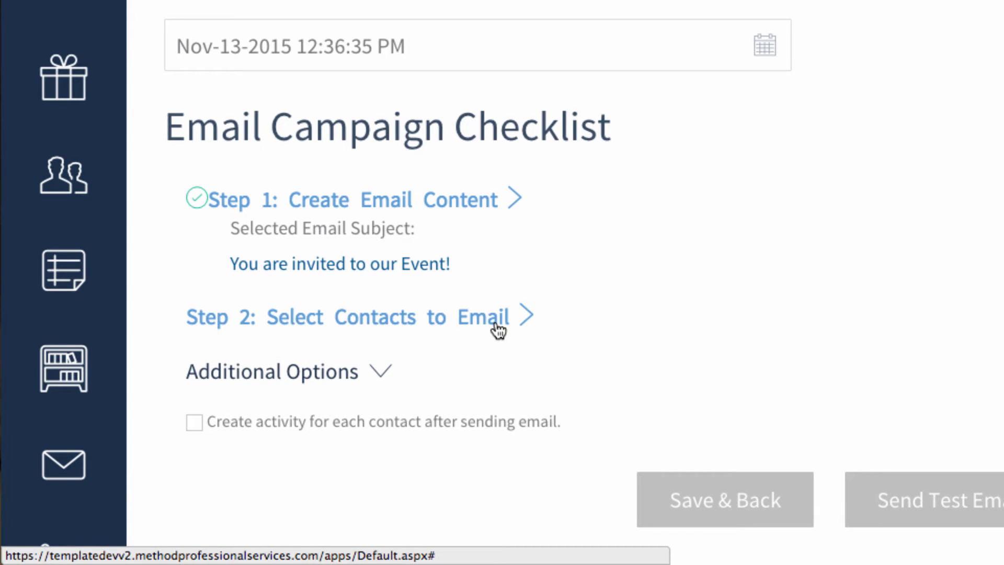
Begin Step 2, choosing which contacts receive the campaign email.
click(355, 316)
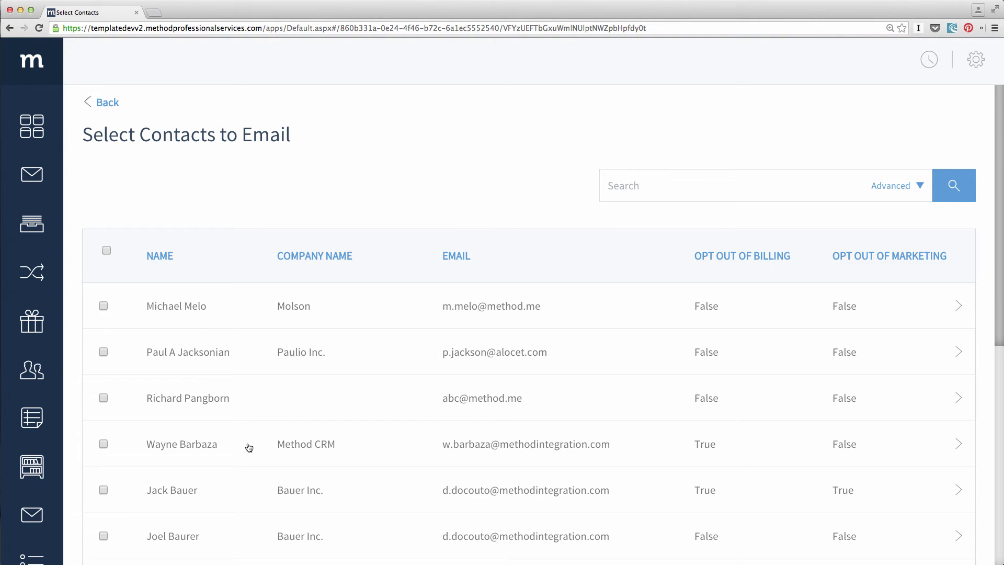
Filter the contacts with an advanced search on Bill Address State equals CA, leaving five.
click(731, 185)
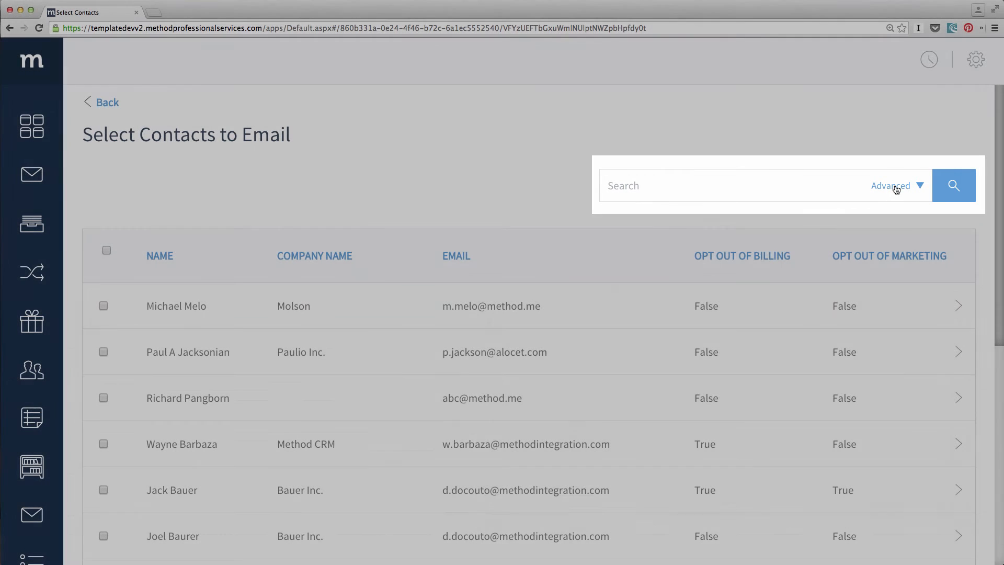
click(889, 187)
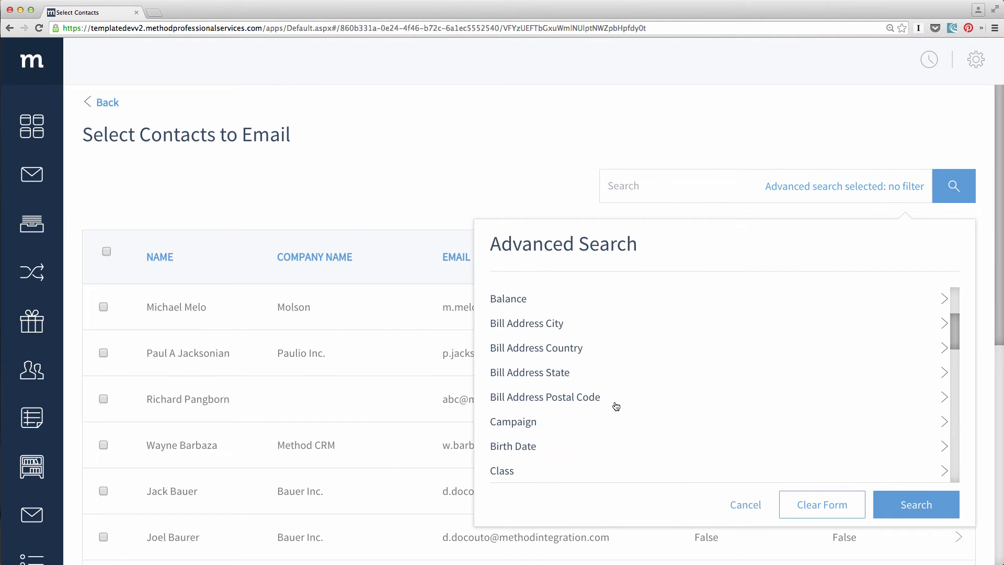
click(529, 373)
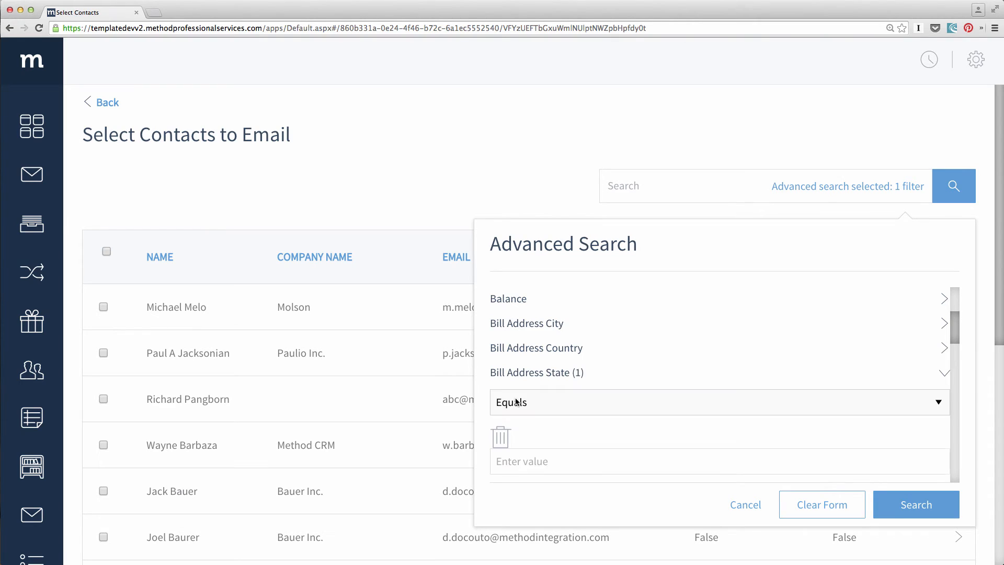
text(c)
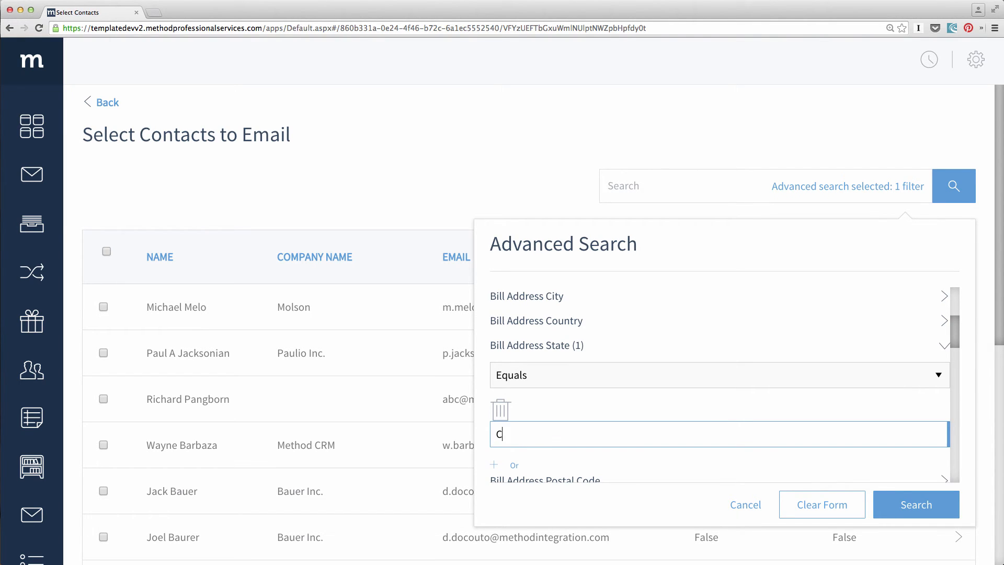
text(A)
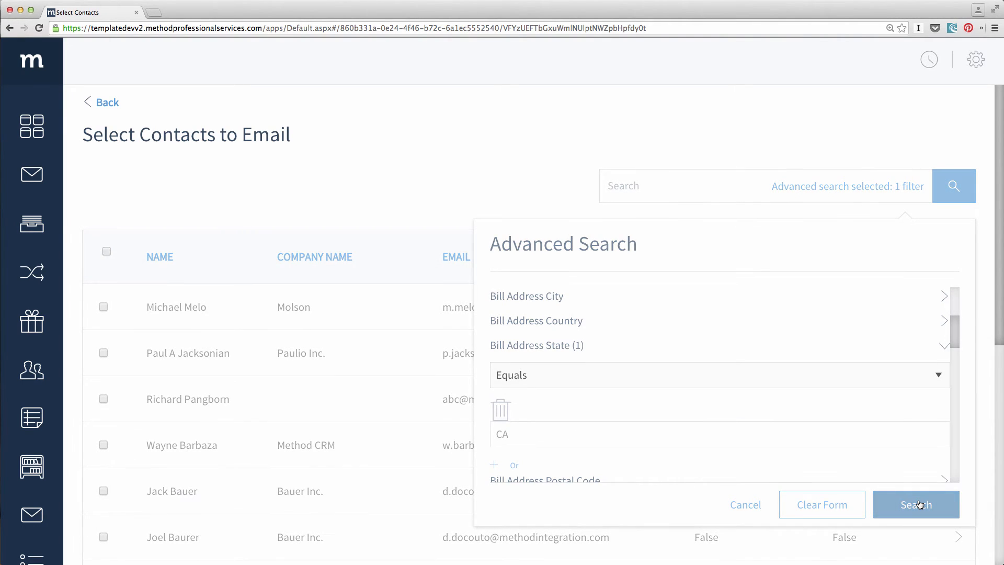
click(916, 504)
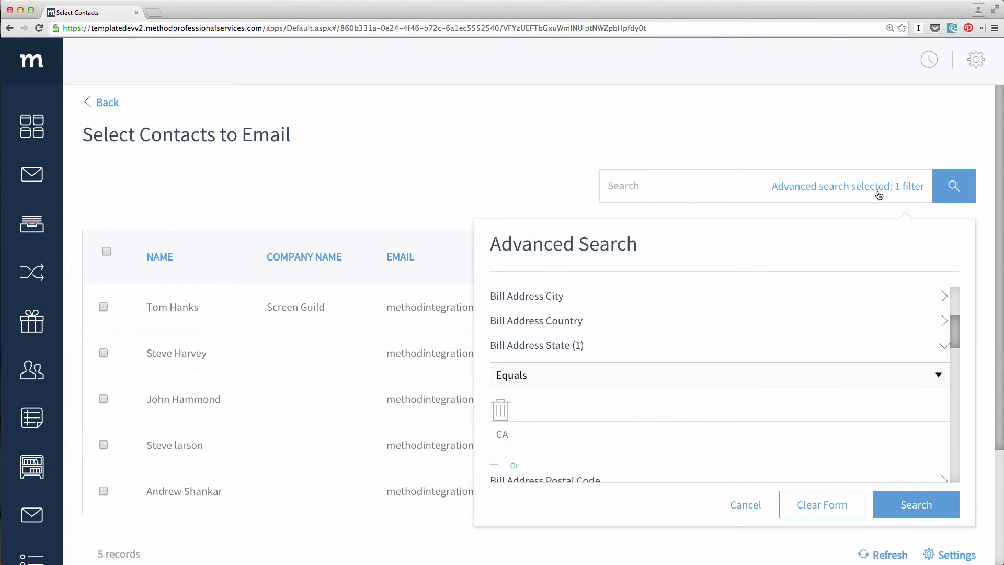
Select all five CA contacts and load them into the campaign as recipients.
click(917, 505)
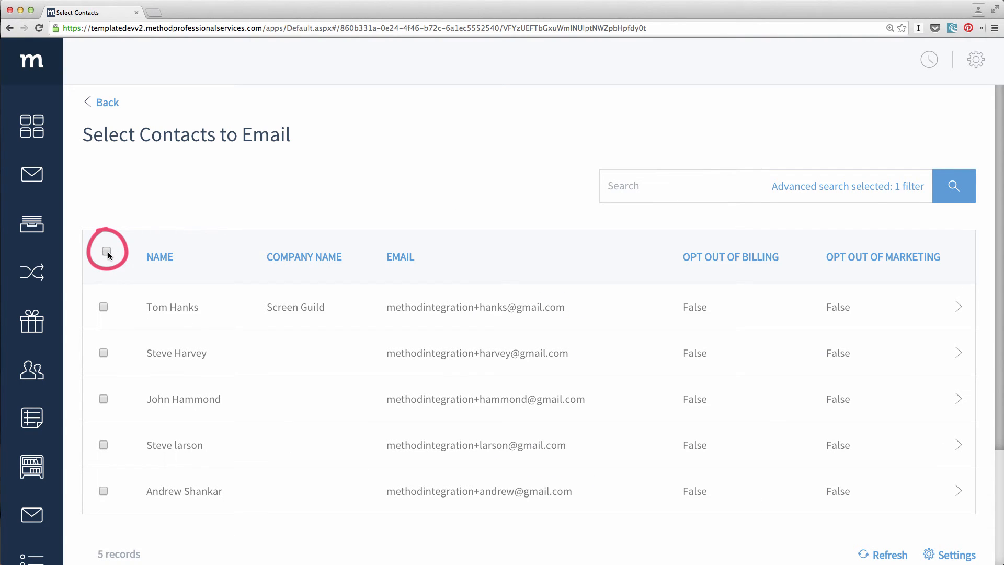
click(103, 250)
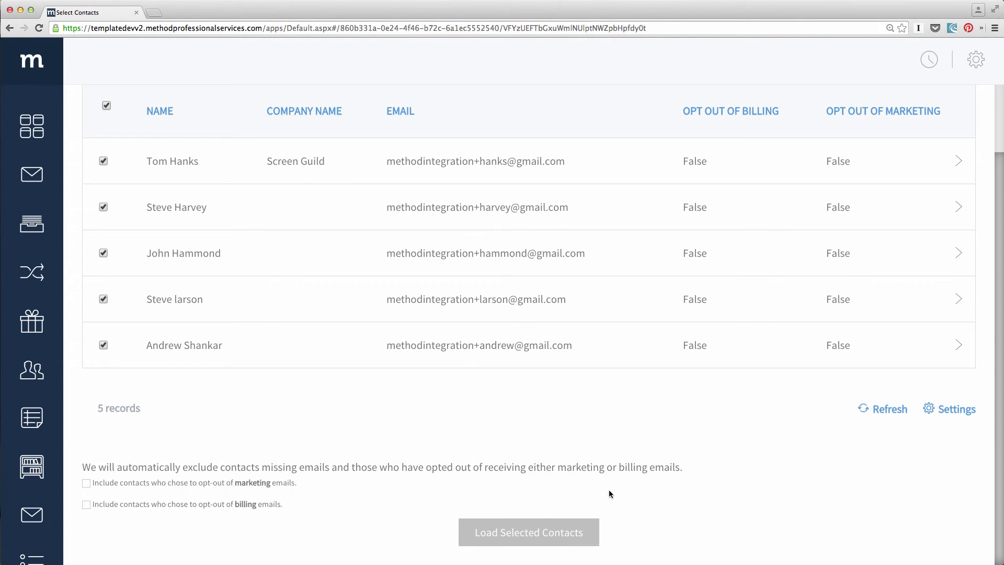
click(529, 532)
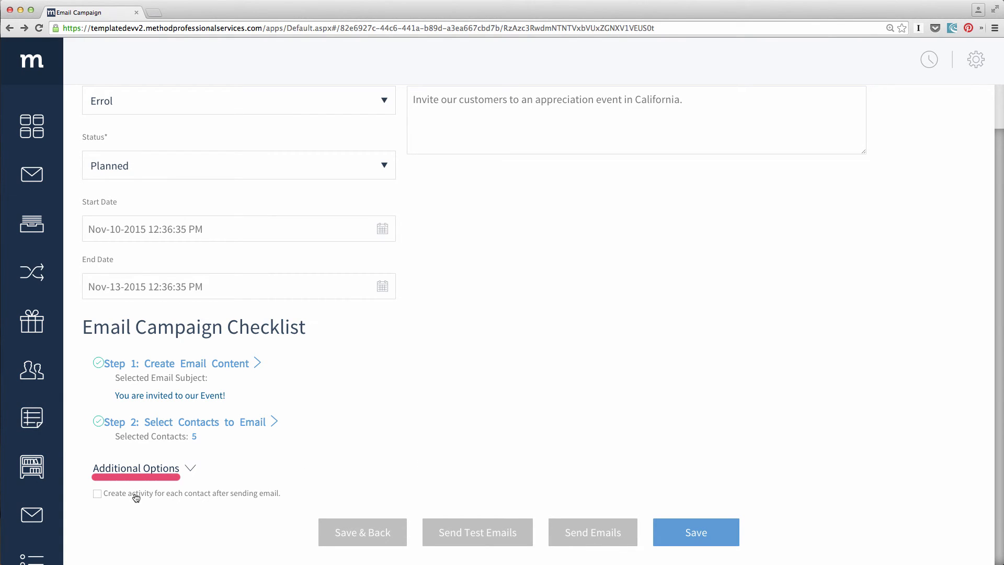
Enable per-contact activity logging and comment 'Sent email campaign invitation to appreciation event in California!'.
click(97, 492)
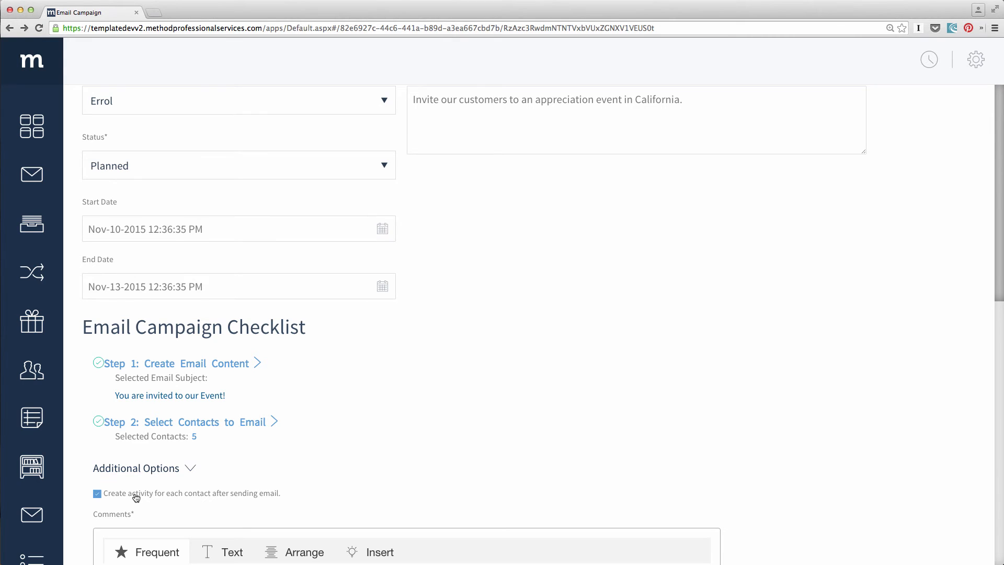
scroll(down, 3)
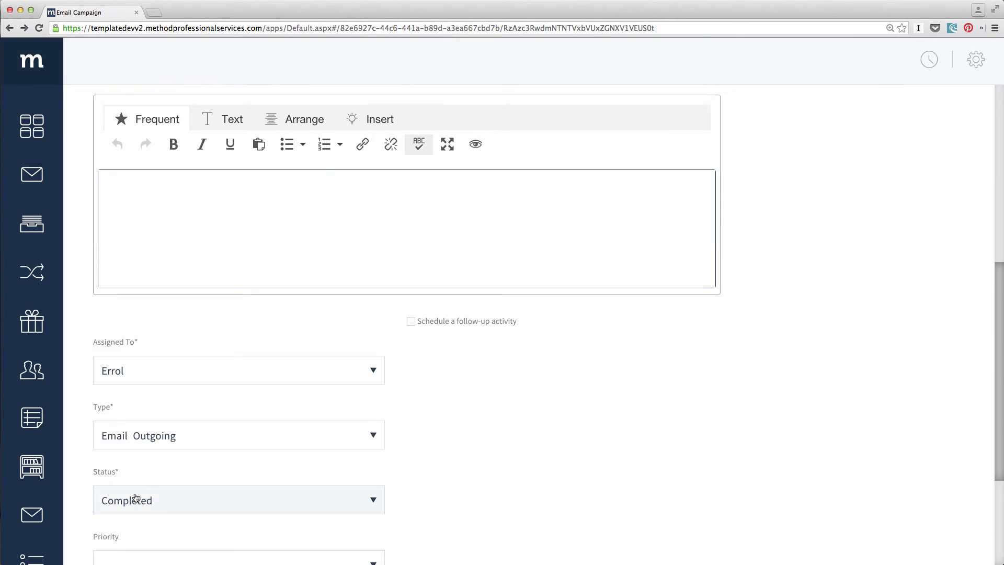
scroll(down, 3)
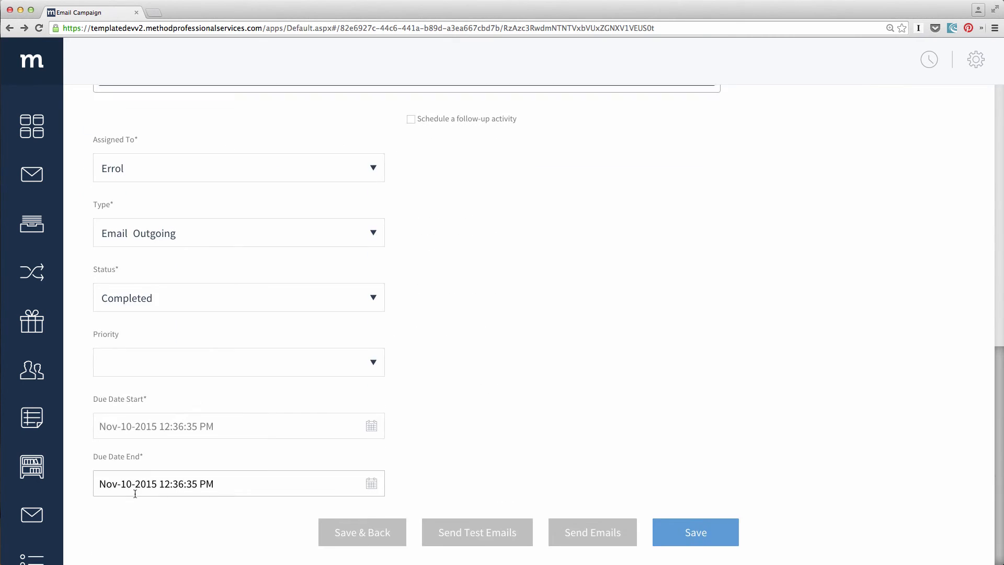
scroll(up, 3)
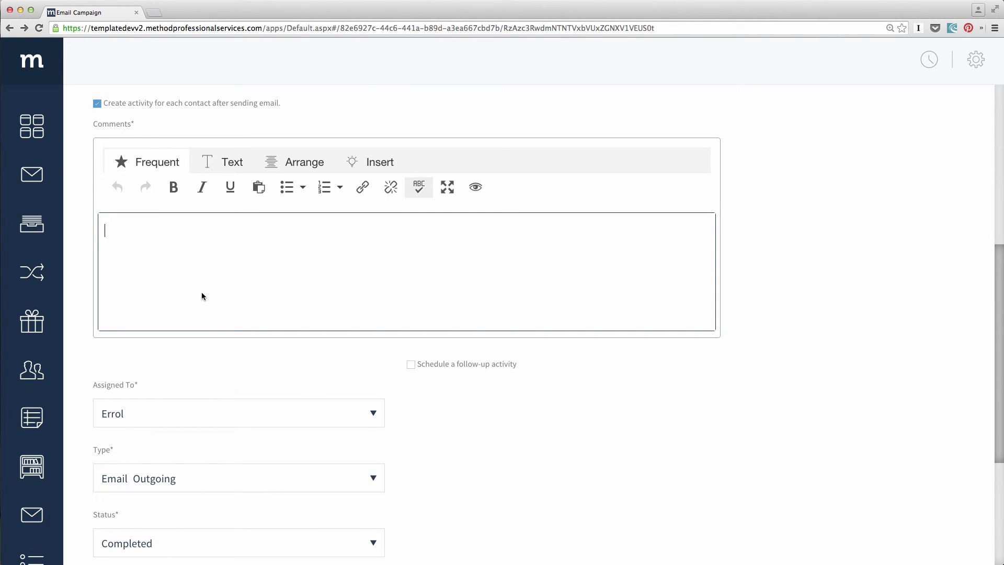
text(Sent)
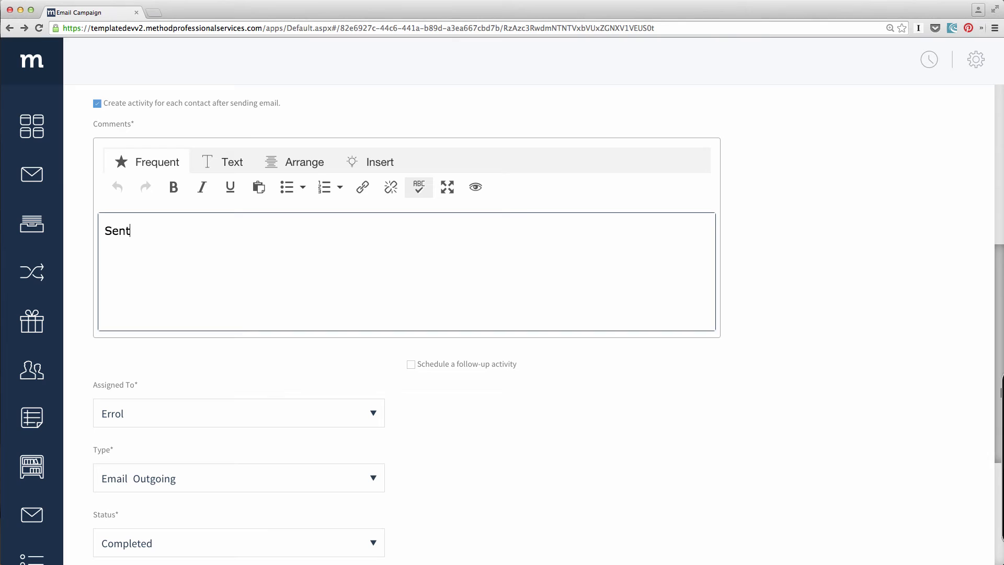
text(email)
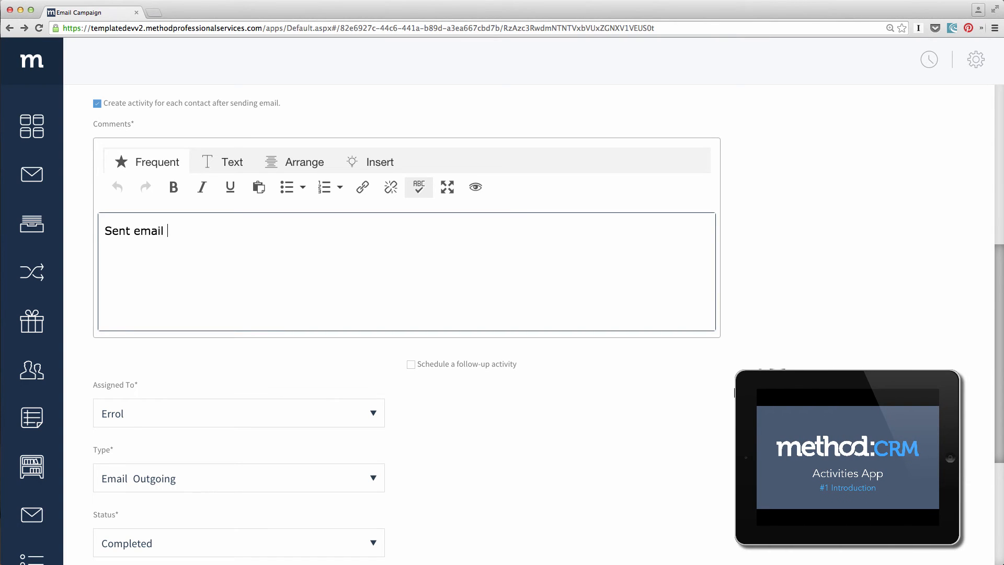
text(campaign)
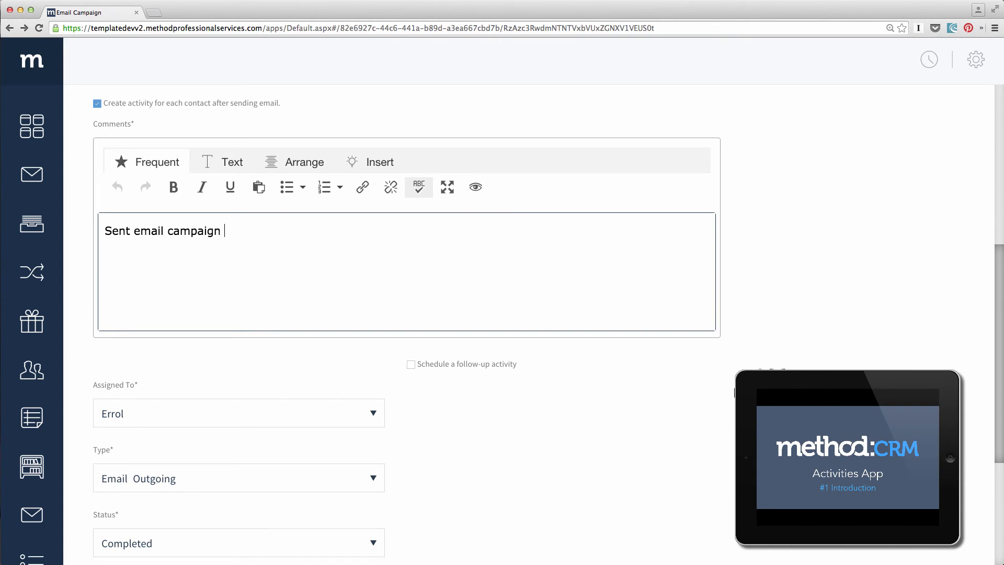
text(invitation to a)
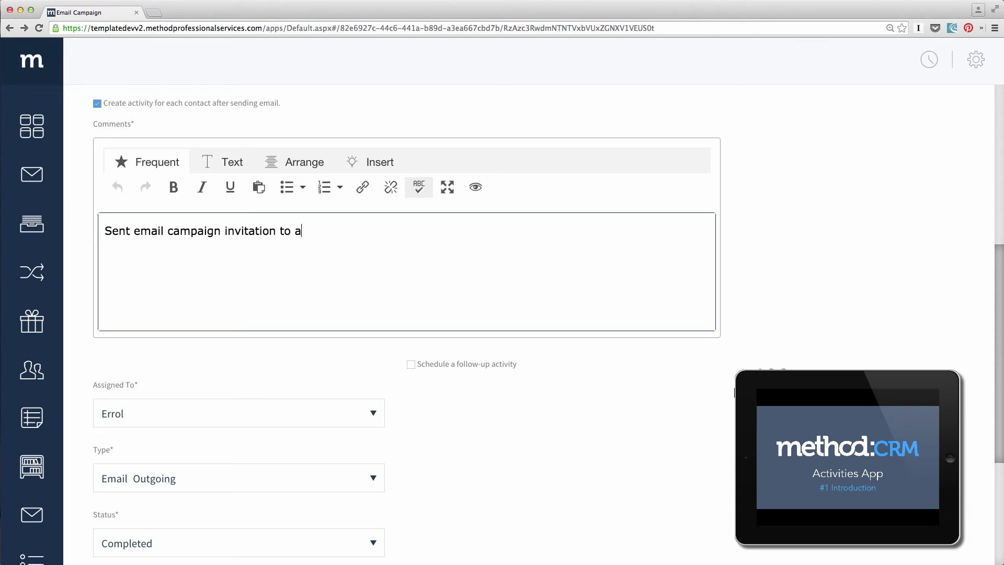
text(ppreciation event in Califo)
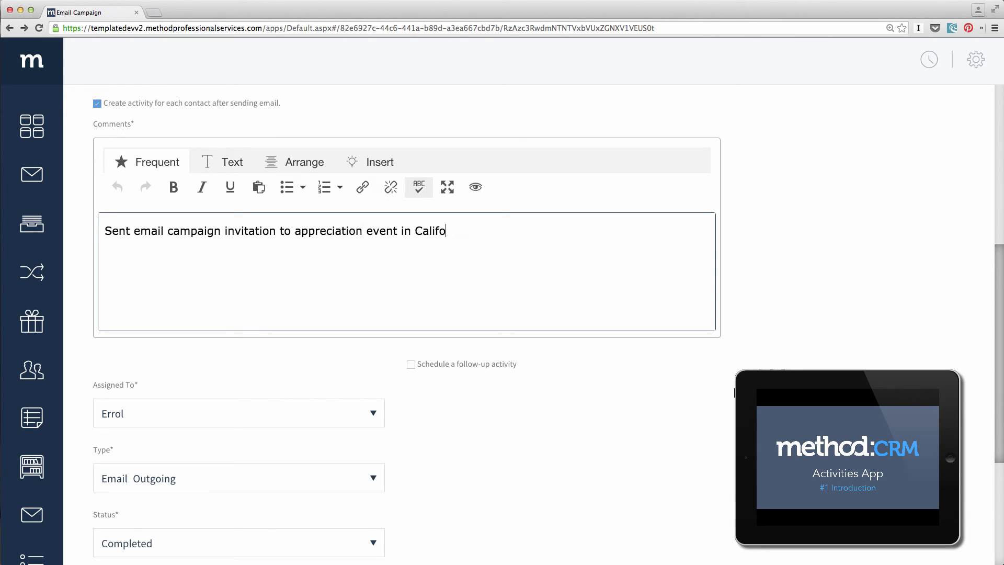
text(rnia!)
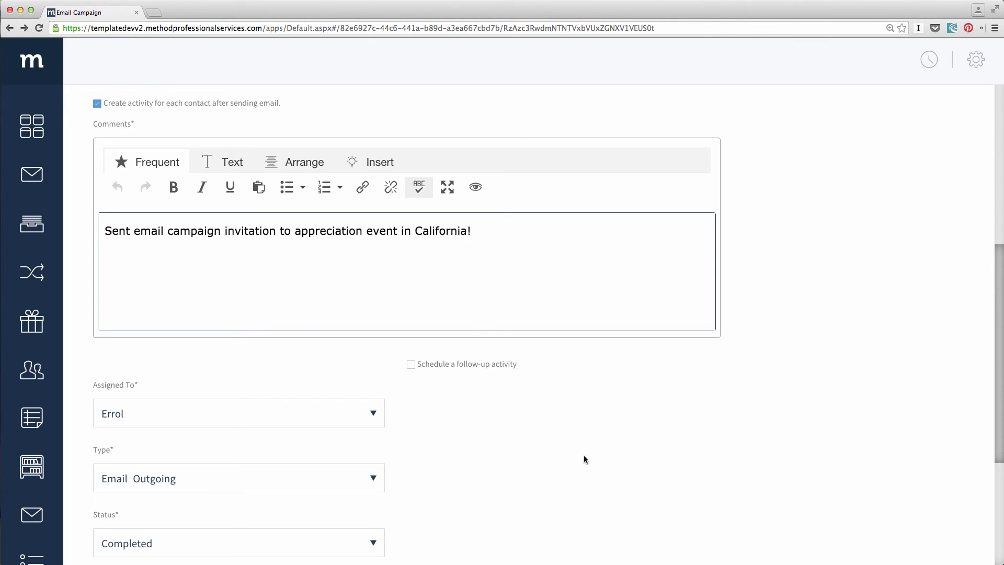
scroll(down, 3)
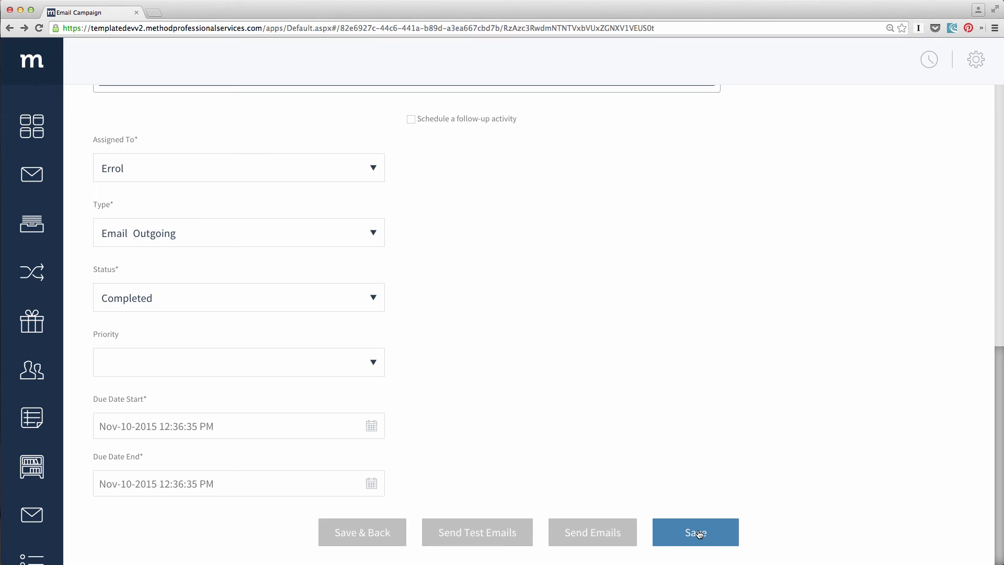
mouse_move(477, 532)
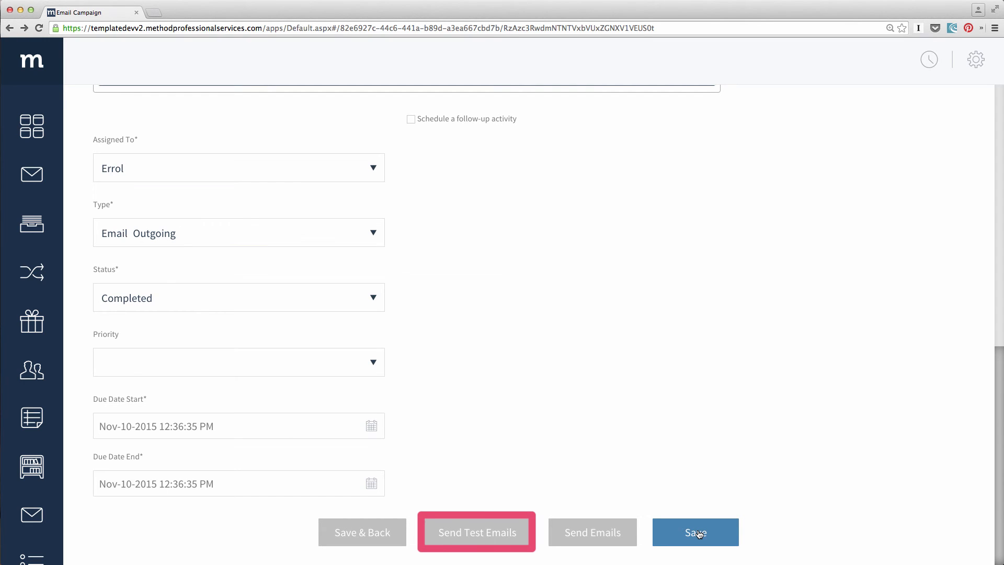
mouse_move(477, 533)
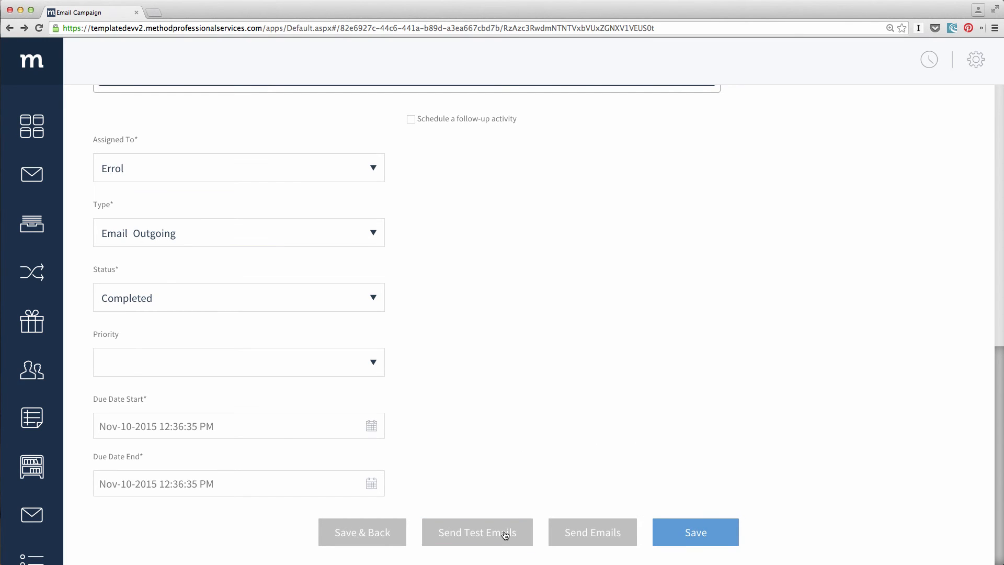
Send test copies of the campaign email and acknowledge the Done confirmation.
click(477, 532)
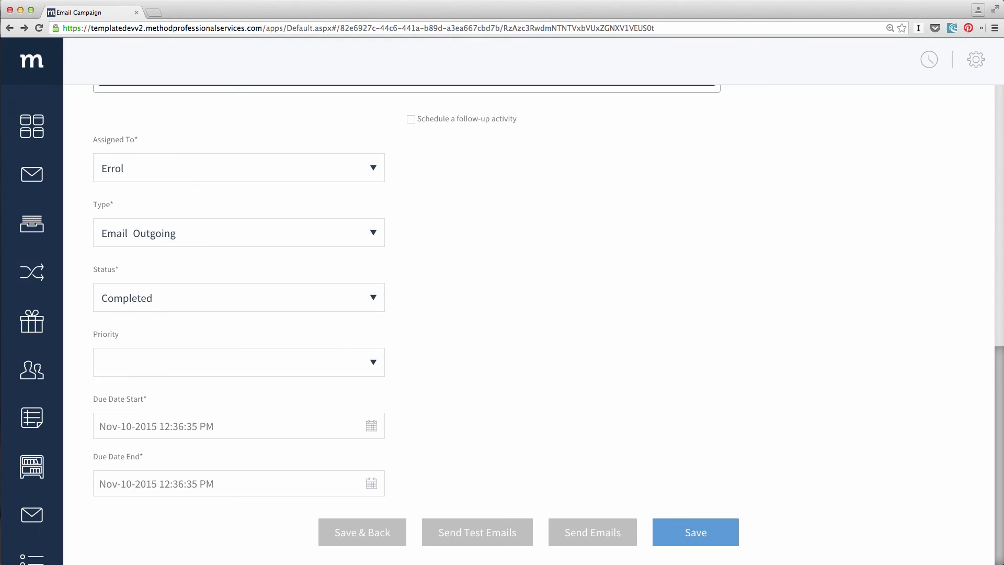
click(477, 532)
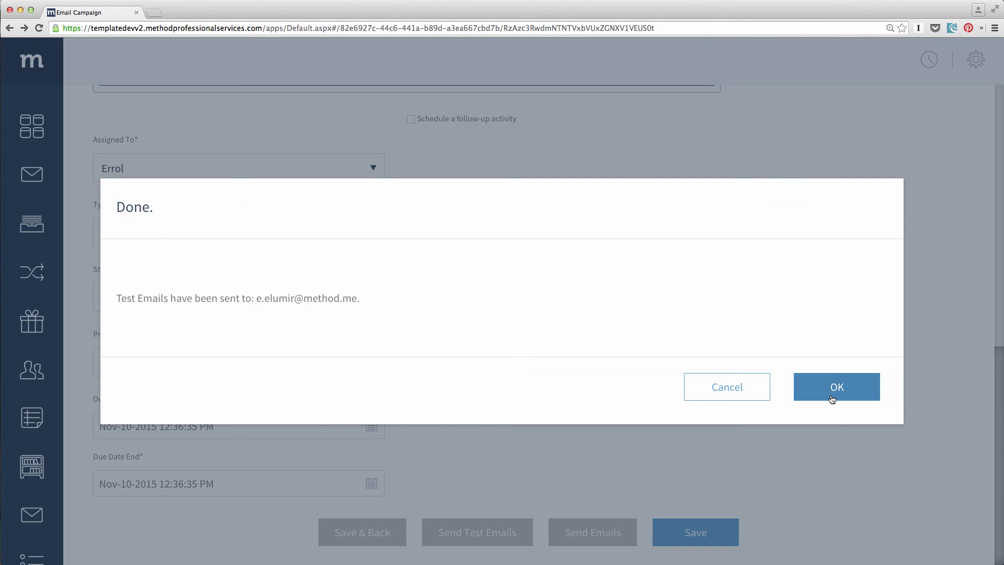
click(837, 386)
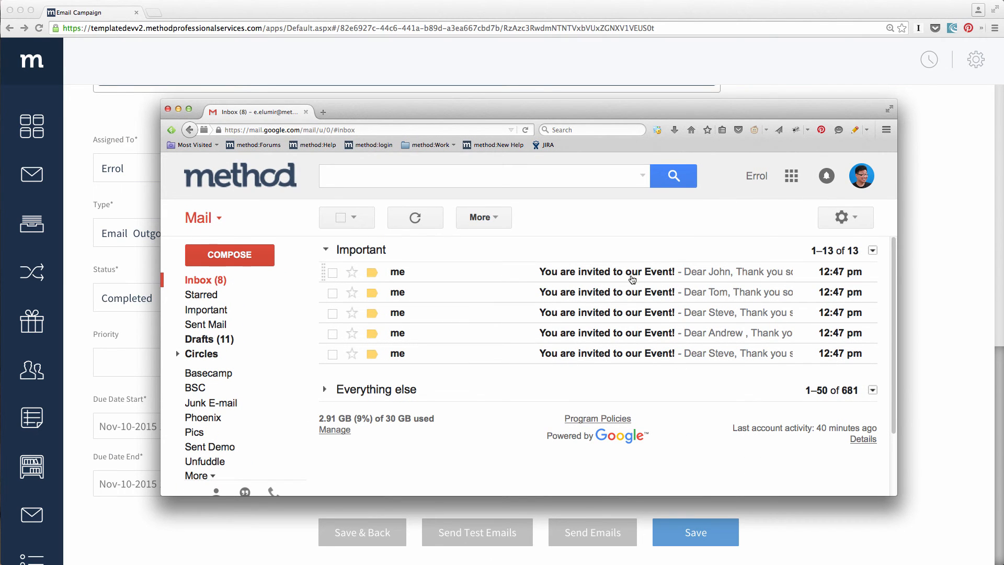
Read one received 'You are invited to our Event!' message, then close the mail window.
click(607, 272)
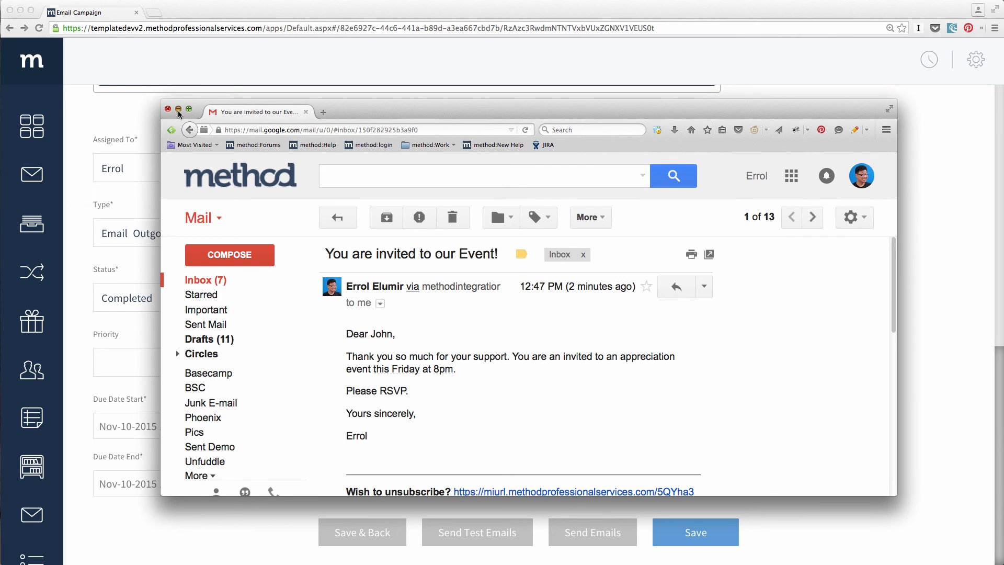
click(169, 112)
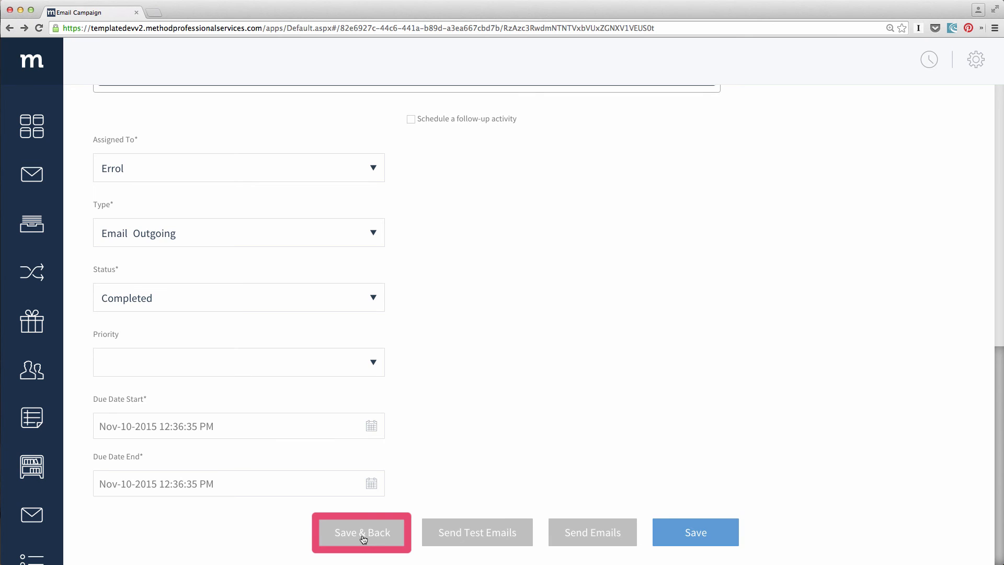
Save the campaign and switch the list view to All Email Campaigns.
click(361, 533)
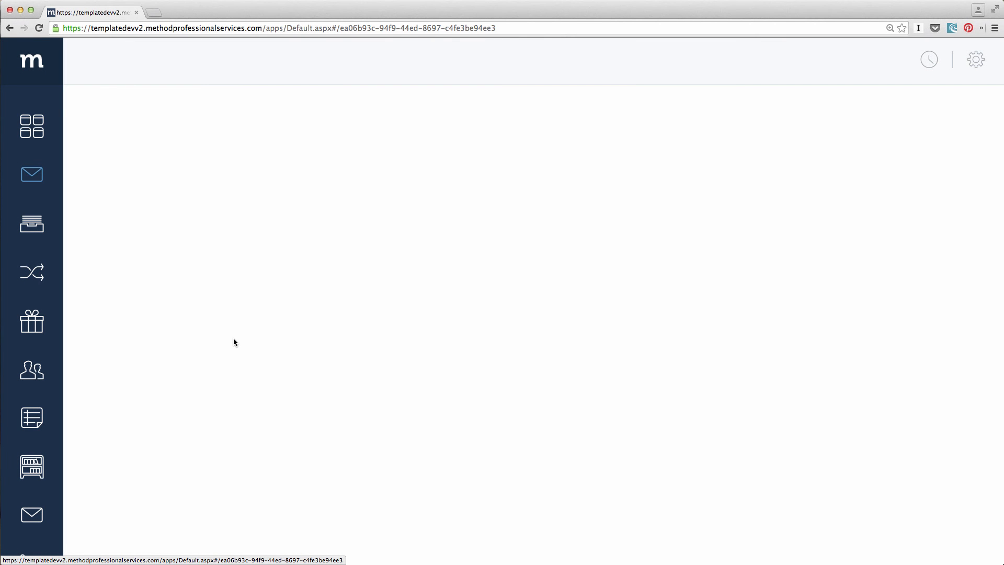
click(31, 174)
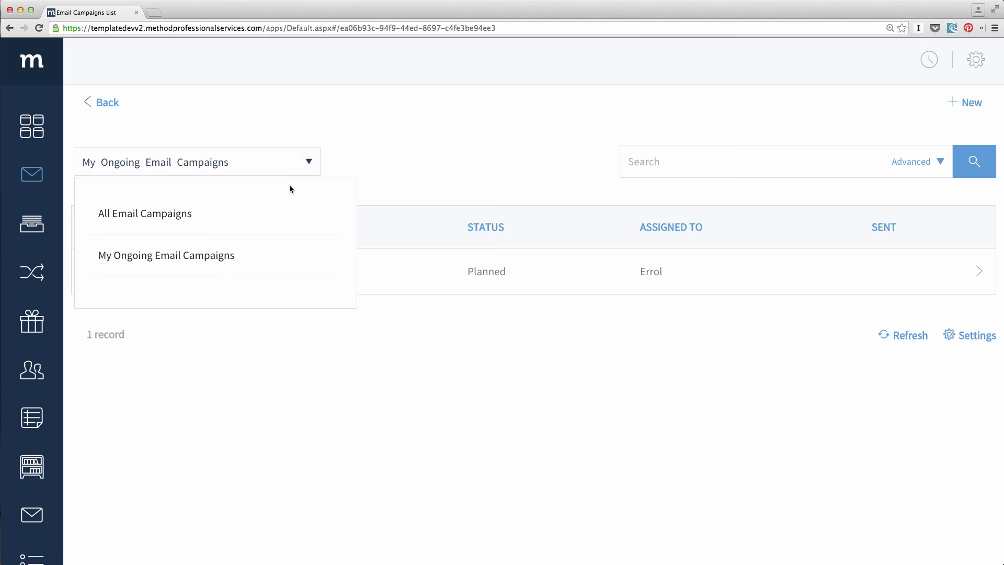
click(145, 214)
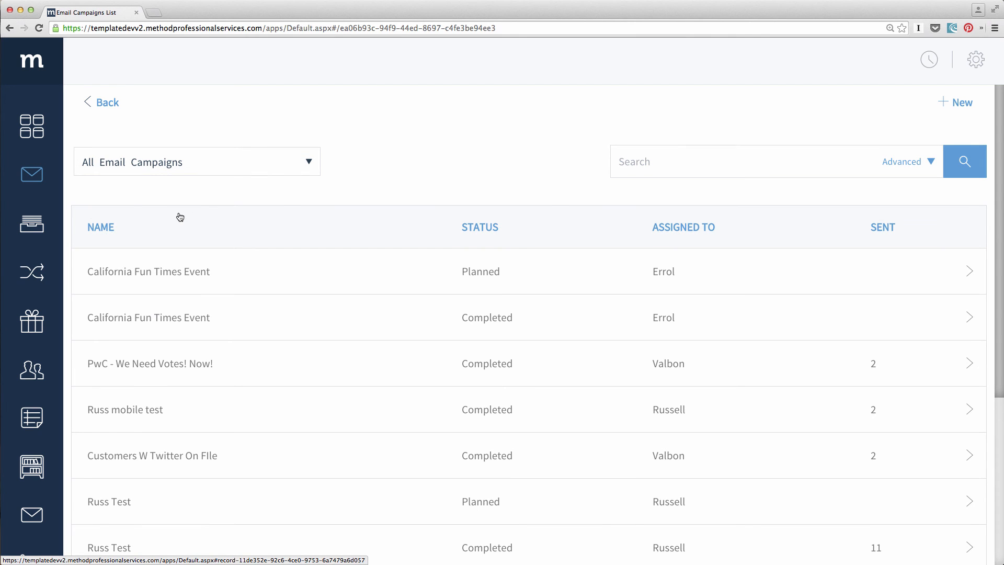
mouse_move(520, 270)
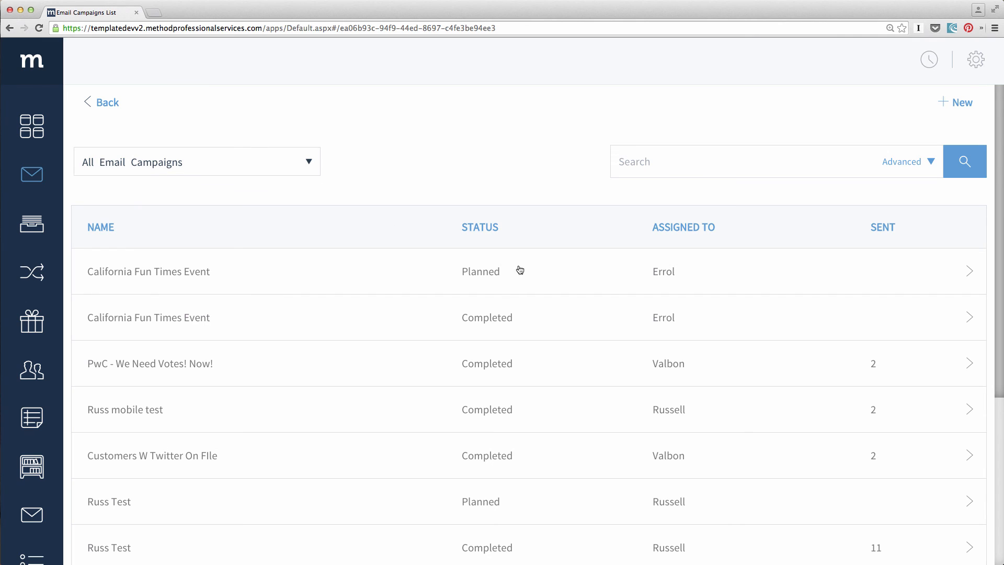
mouse_move(532, 272)
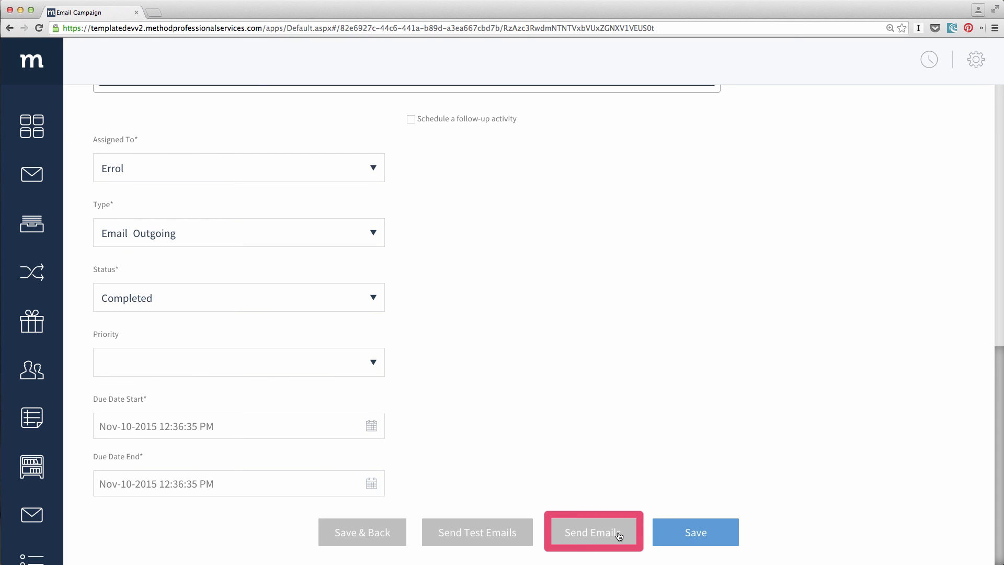
Send the campaign to its 5 contacts so it shows Completed with a sent summary.
click(592, 532)
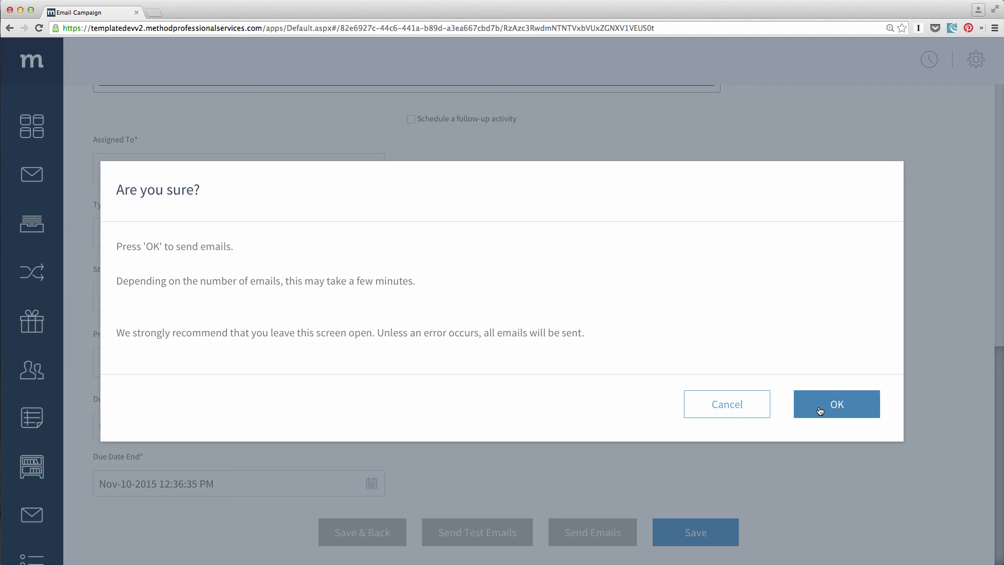
click(837, 404)
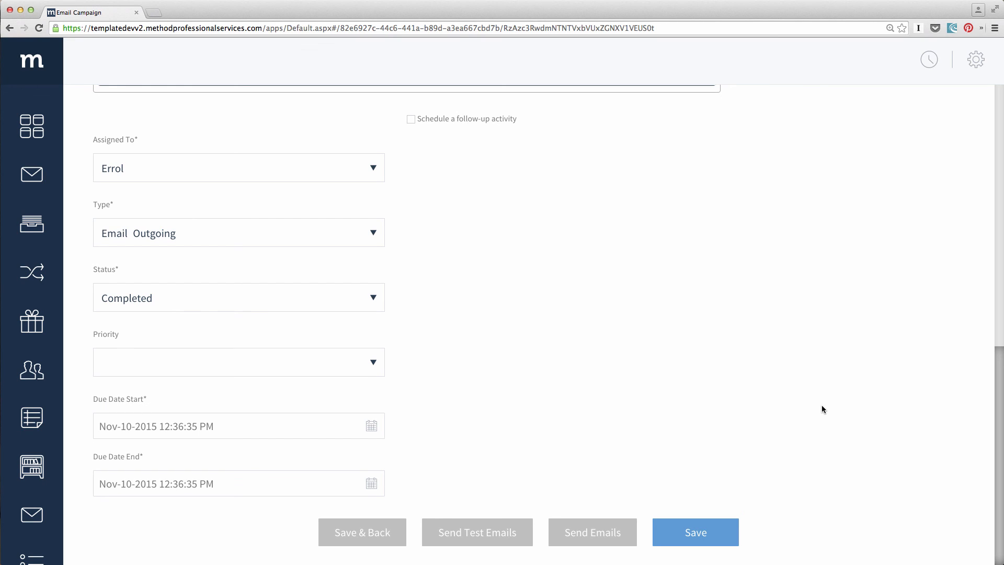
click(695, 533)
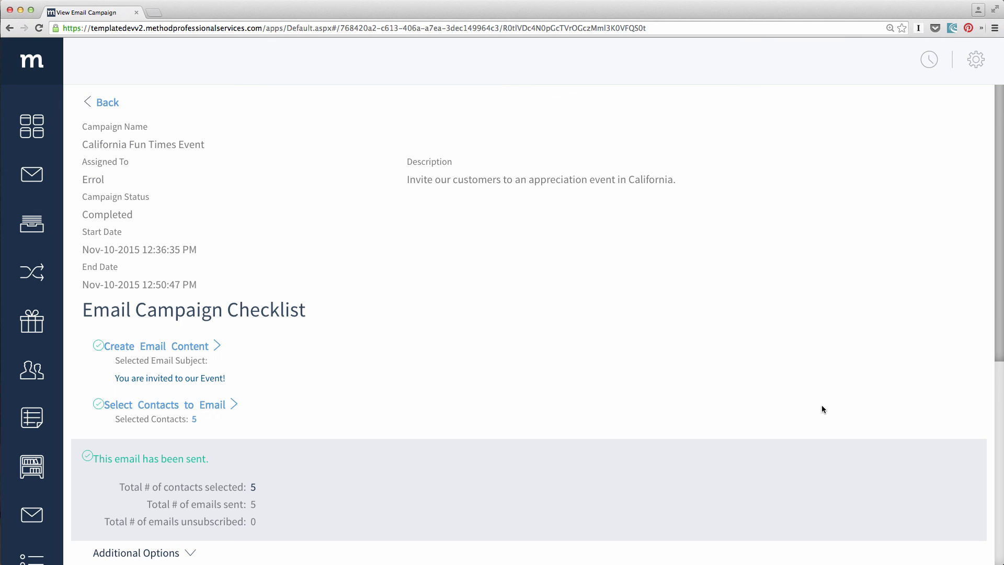